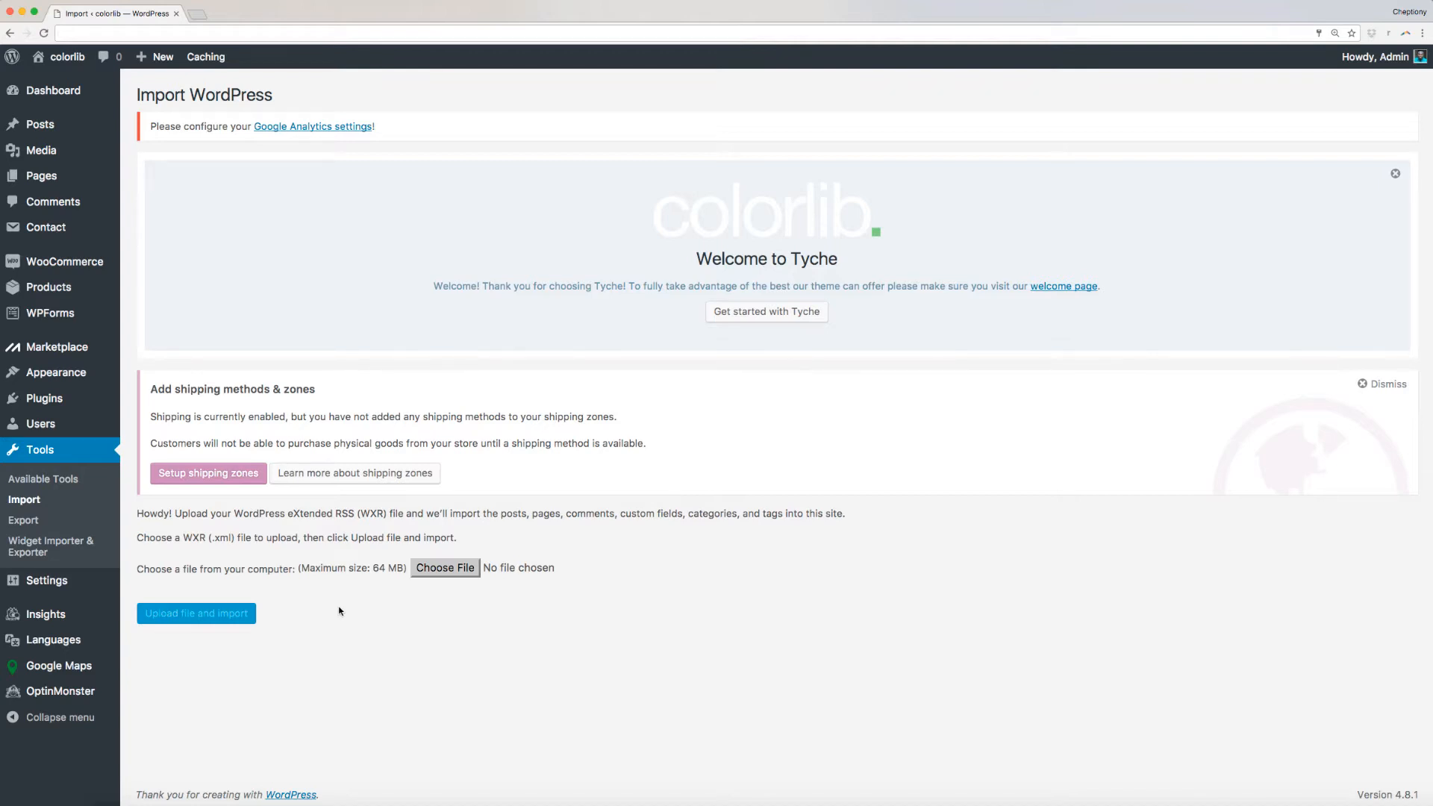
mouse_move(56, 371)
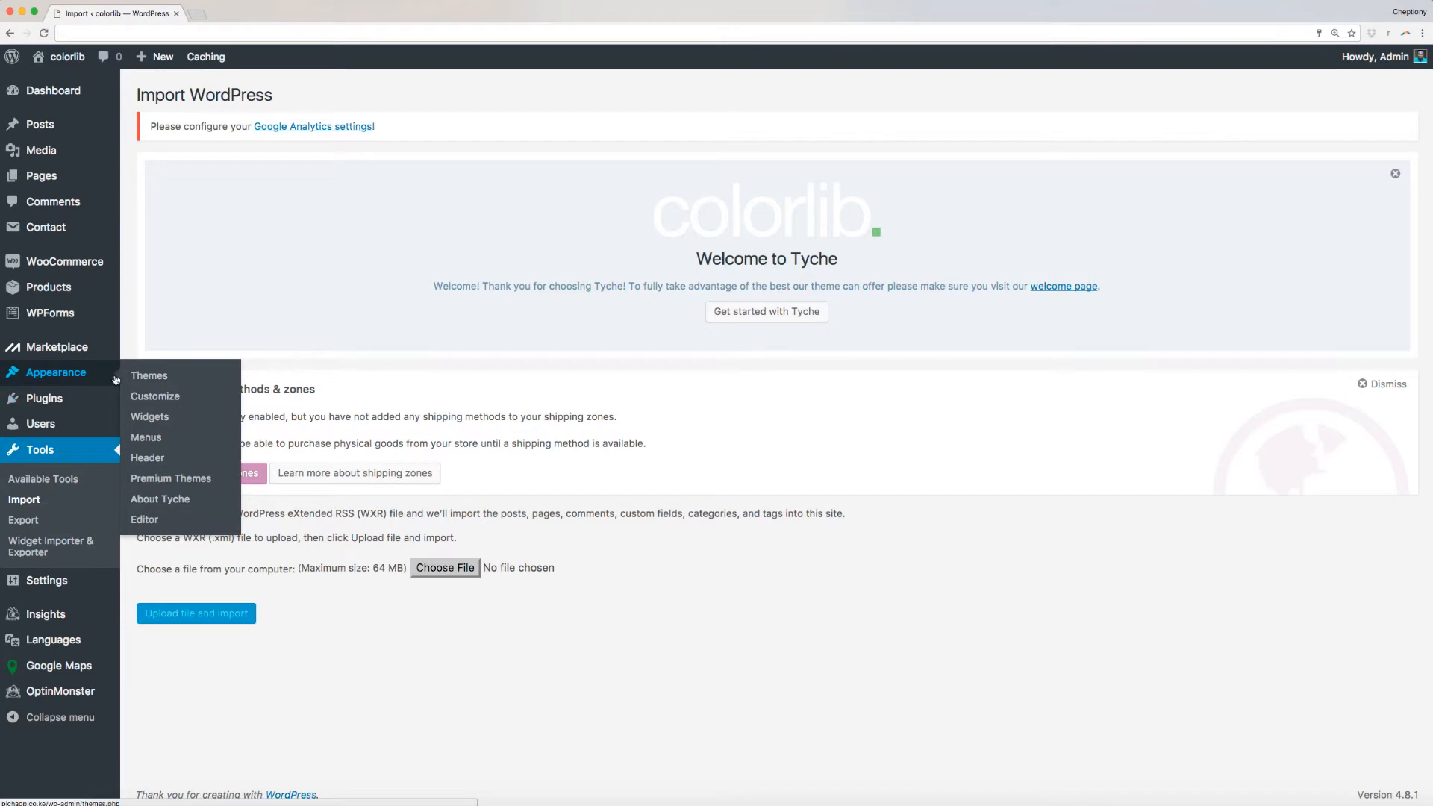
- Launch the theme Customizer from the Appearance menu on the Import page
click(154, 396)
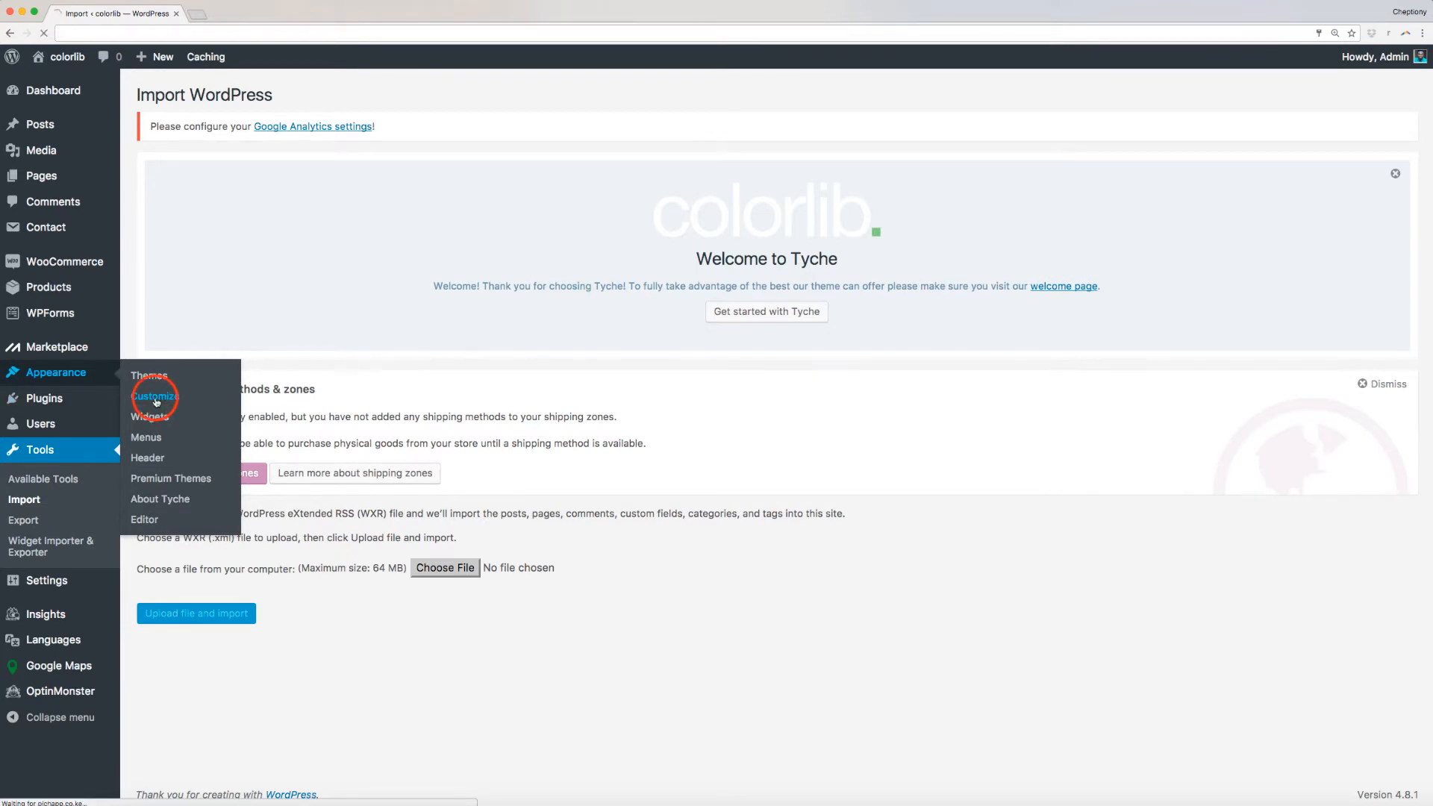
- Go into Widgets > Content Widget Area #1 and view its All Black Tops and High Heel Shoes sections
click(153, 396)
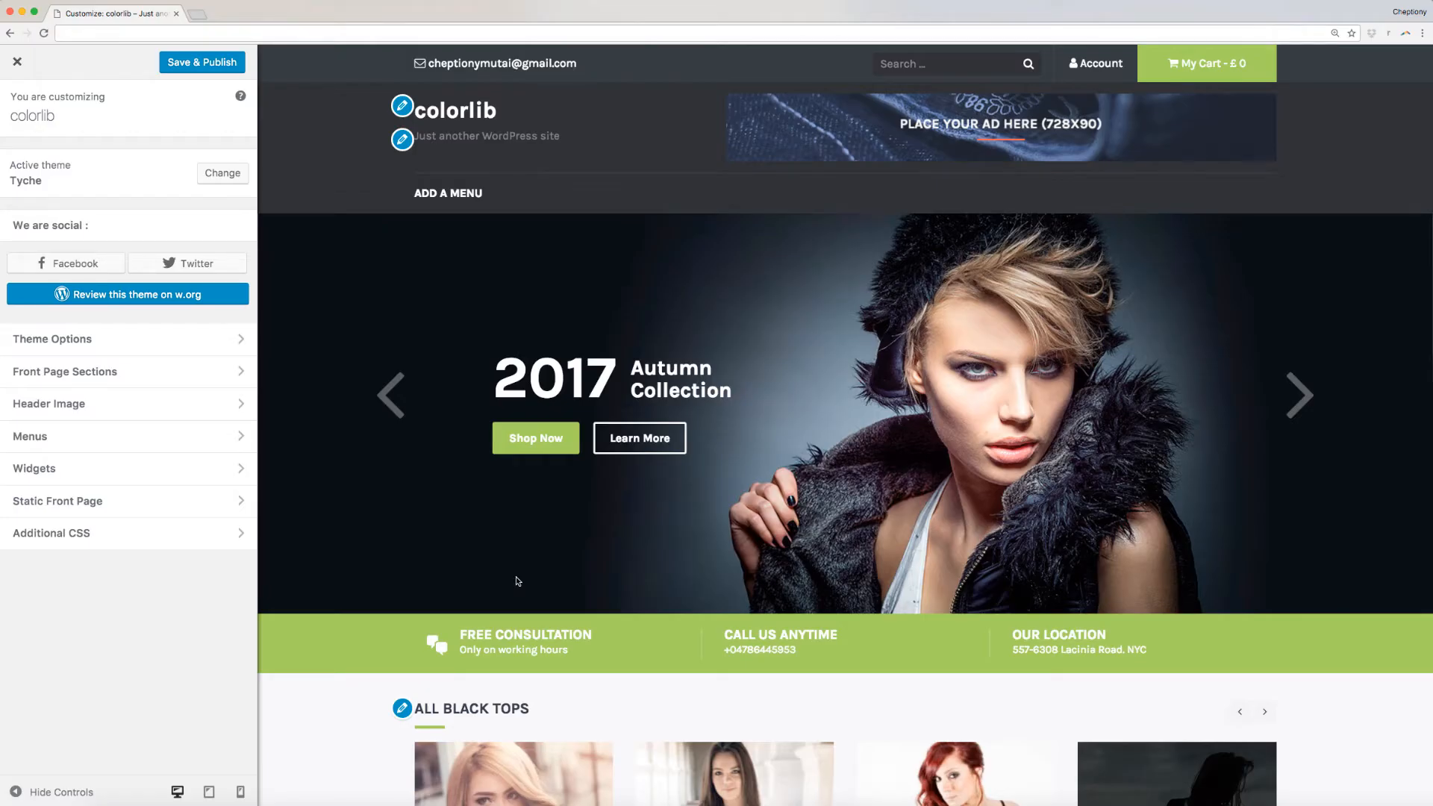
mouse_move(34, 467)
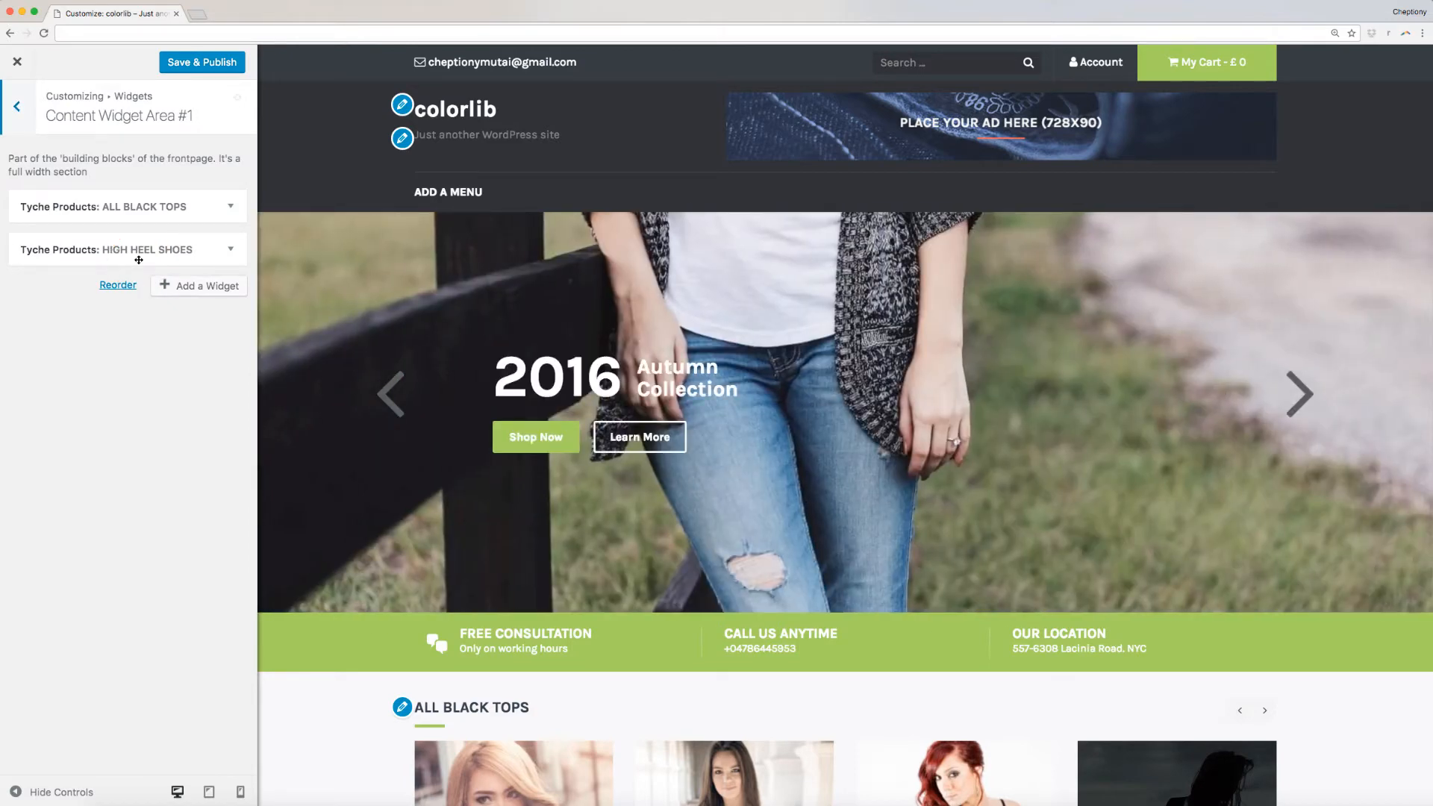
scroll(down, 3)
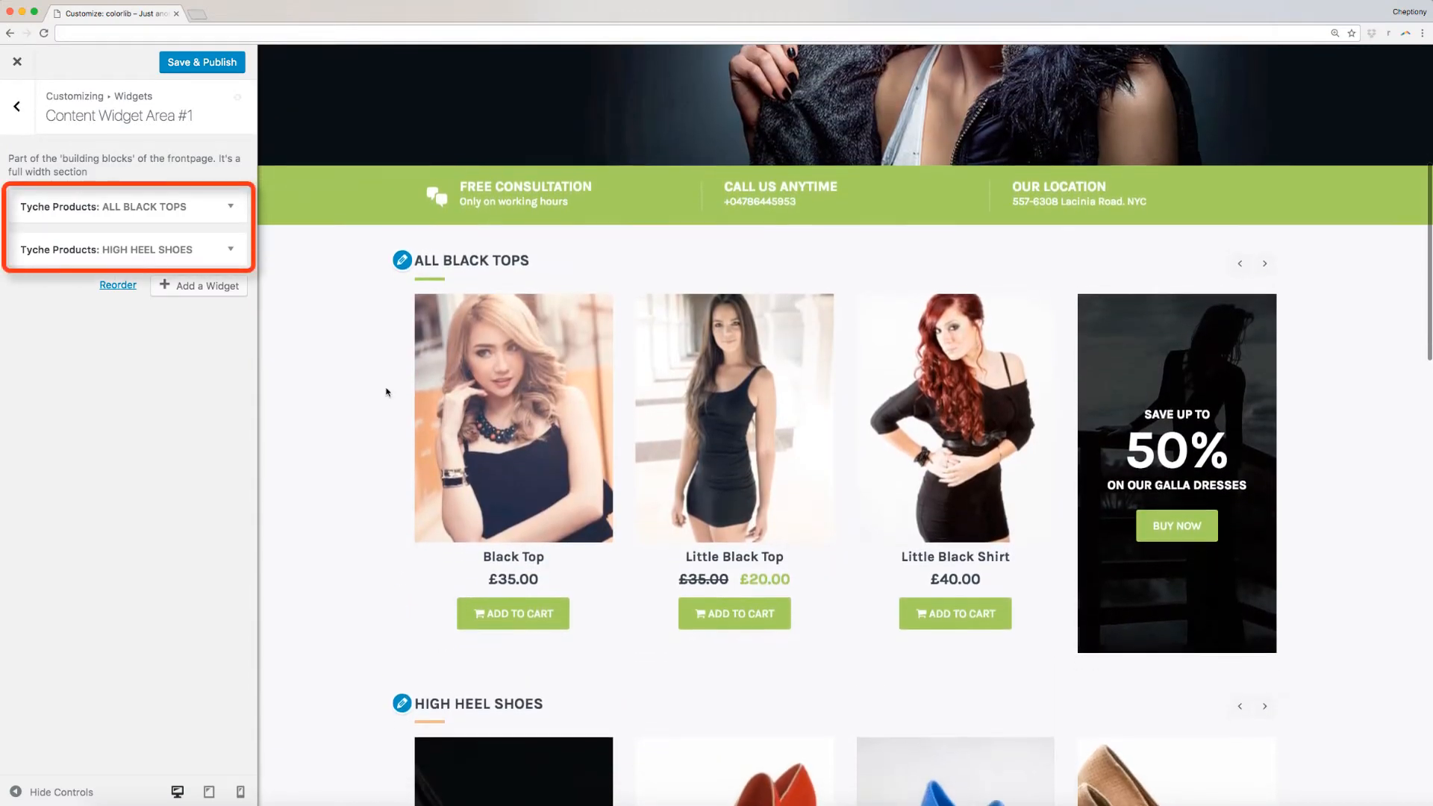
scroll(down, 3)
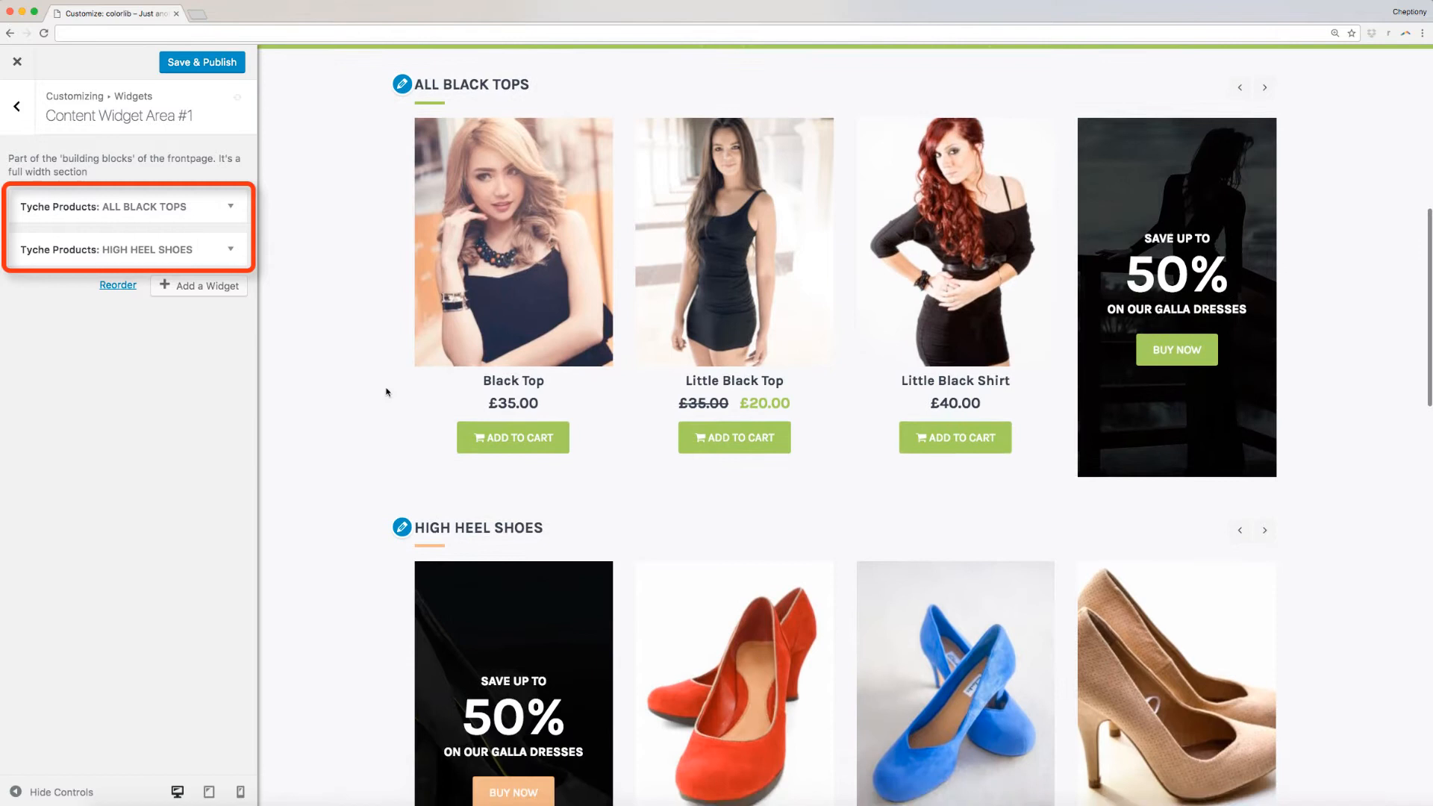
scroll(down, 3)
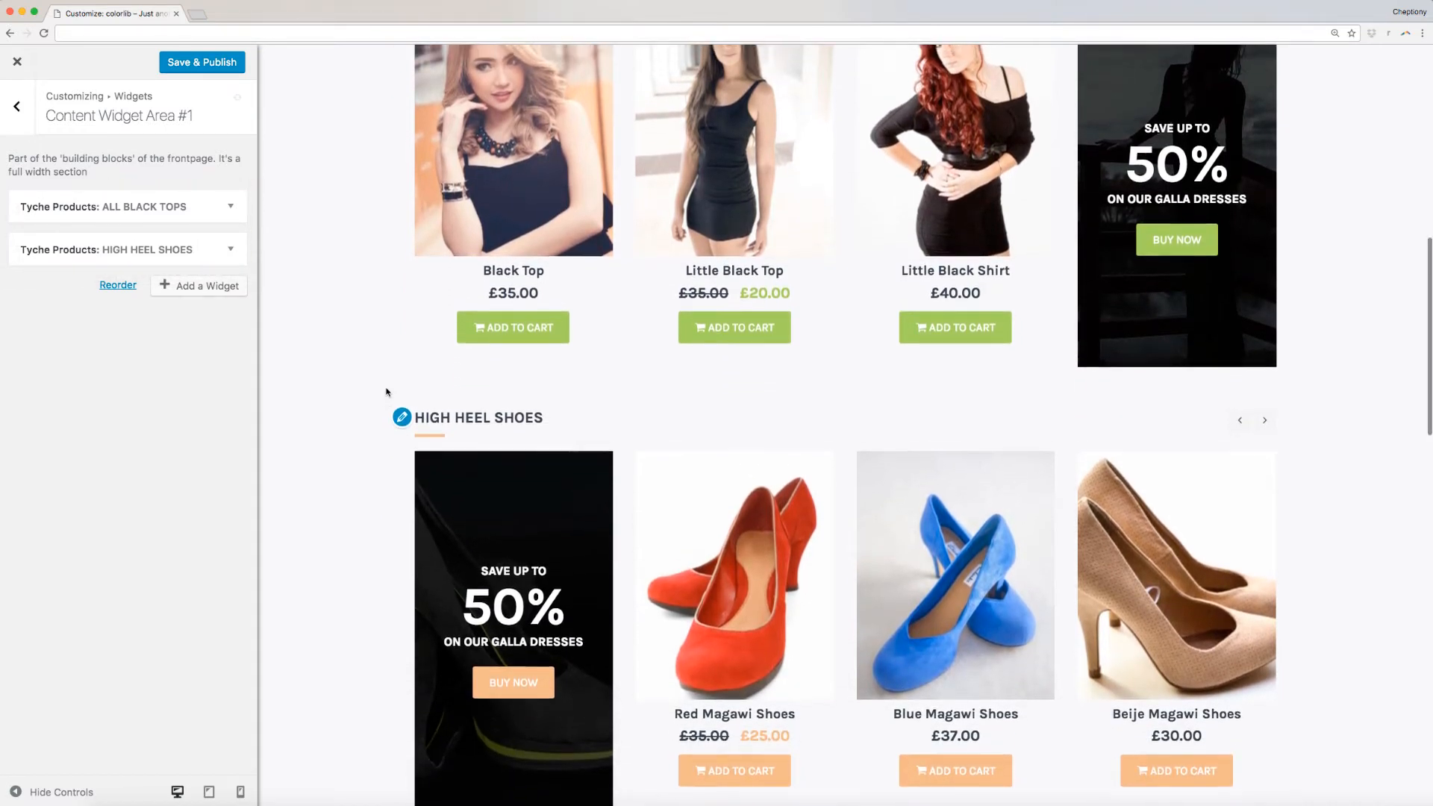
scroll(up, 3)
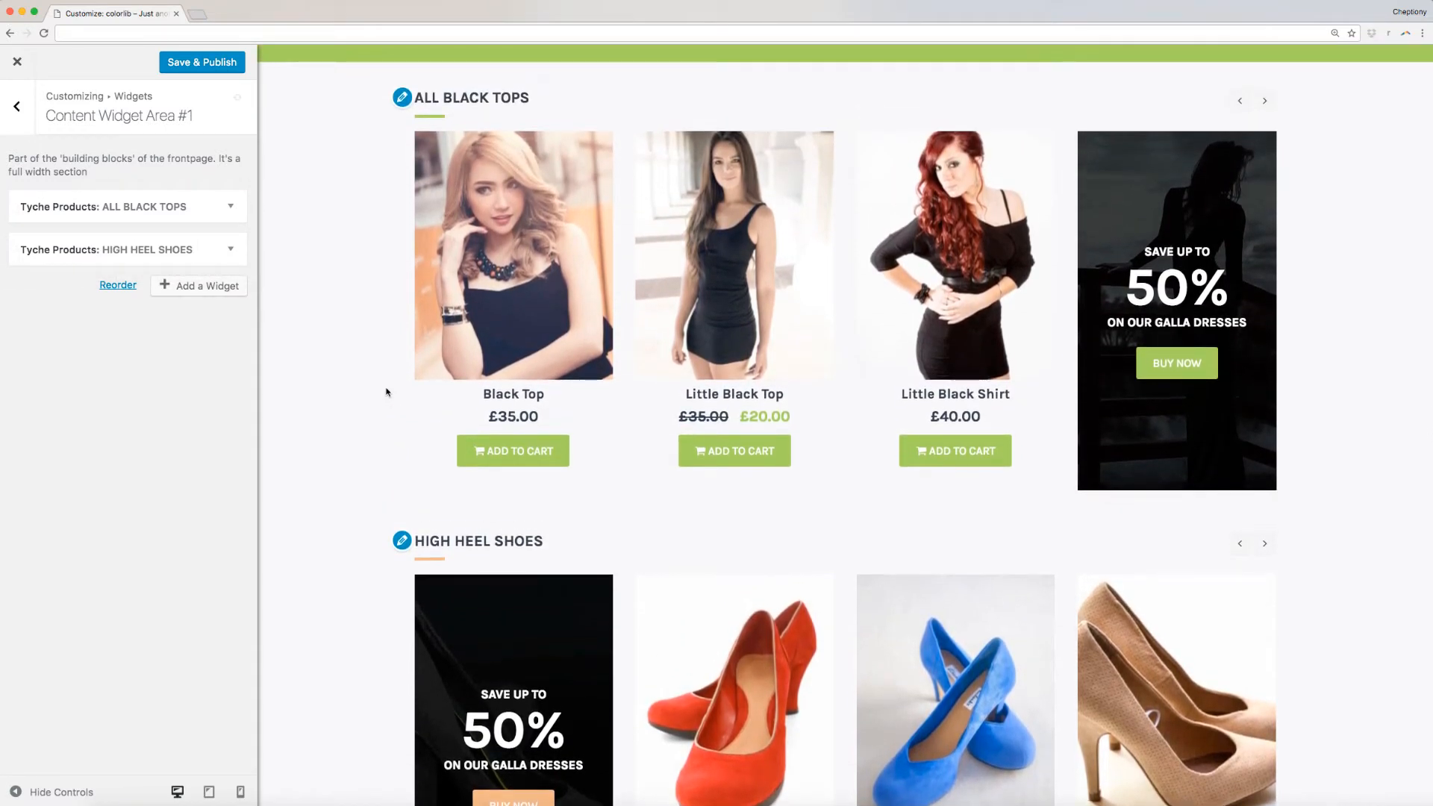
- In the ALL BLACK TOPS widget, hide the section title and set Banner Second Line to 60%
click(127, 206)
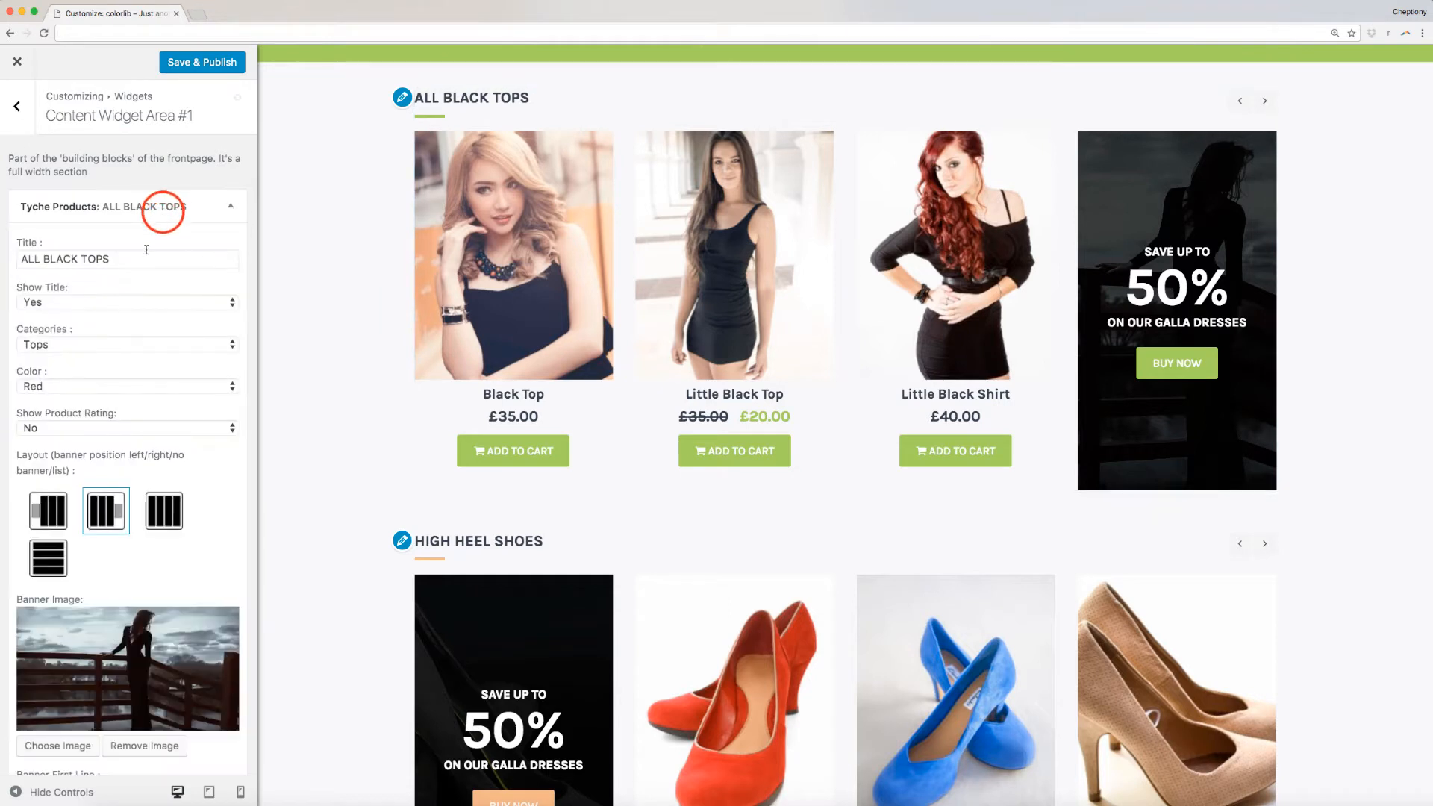
click(128, 258)
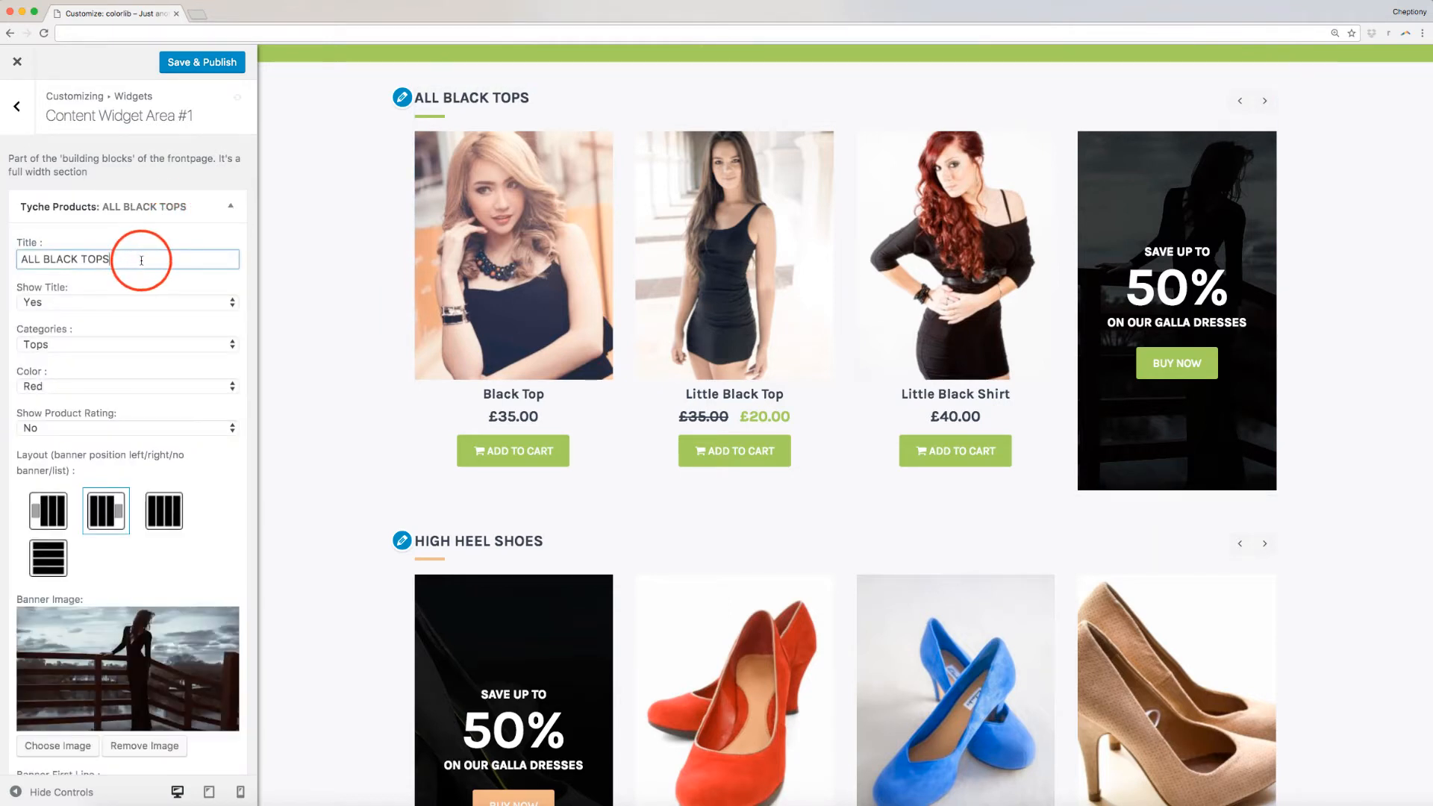
click(127, 303)
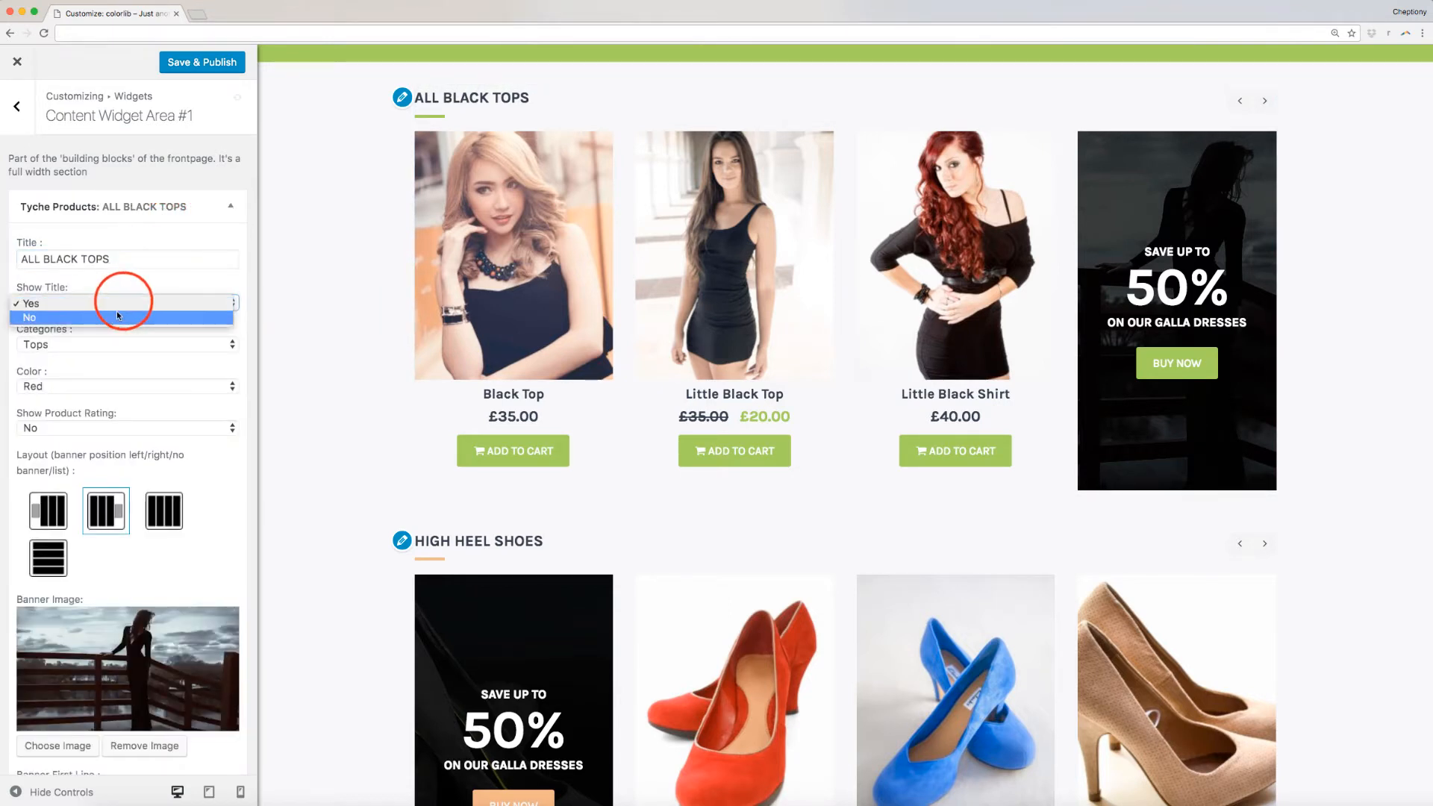
click(30, 316)
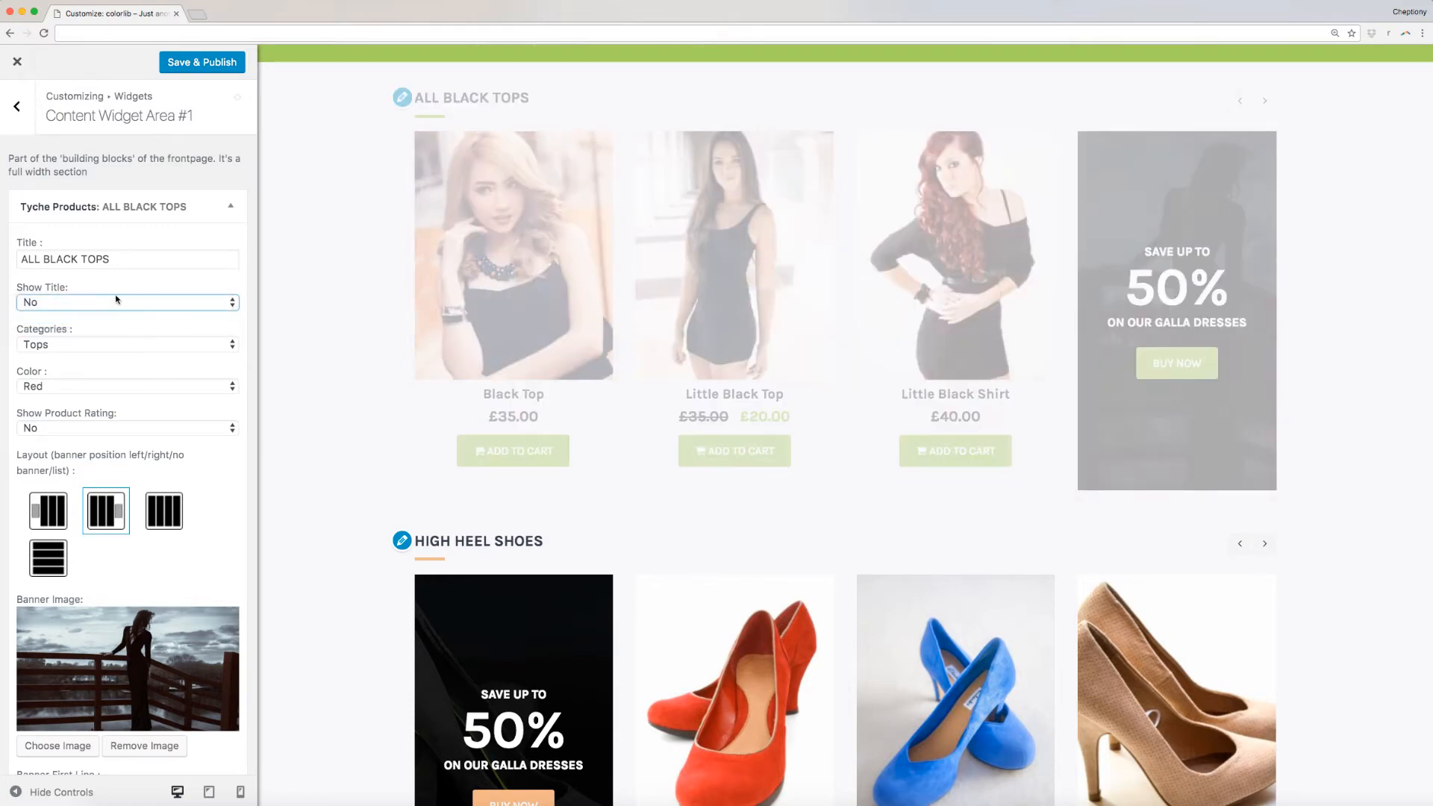
scroll(down, 3)
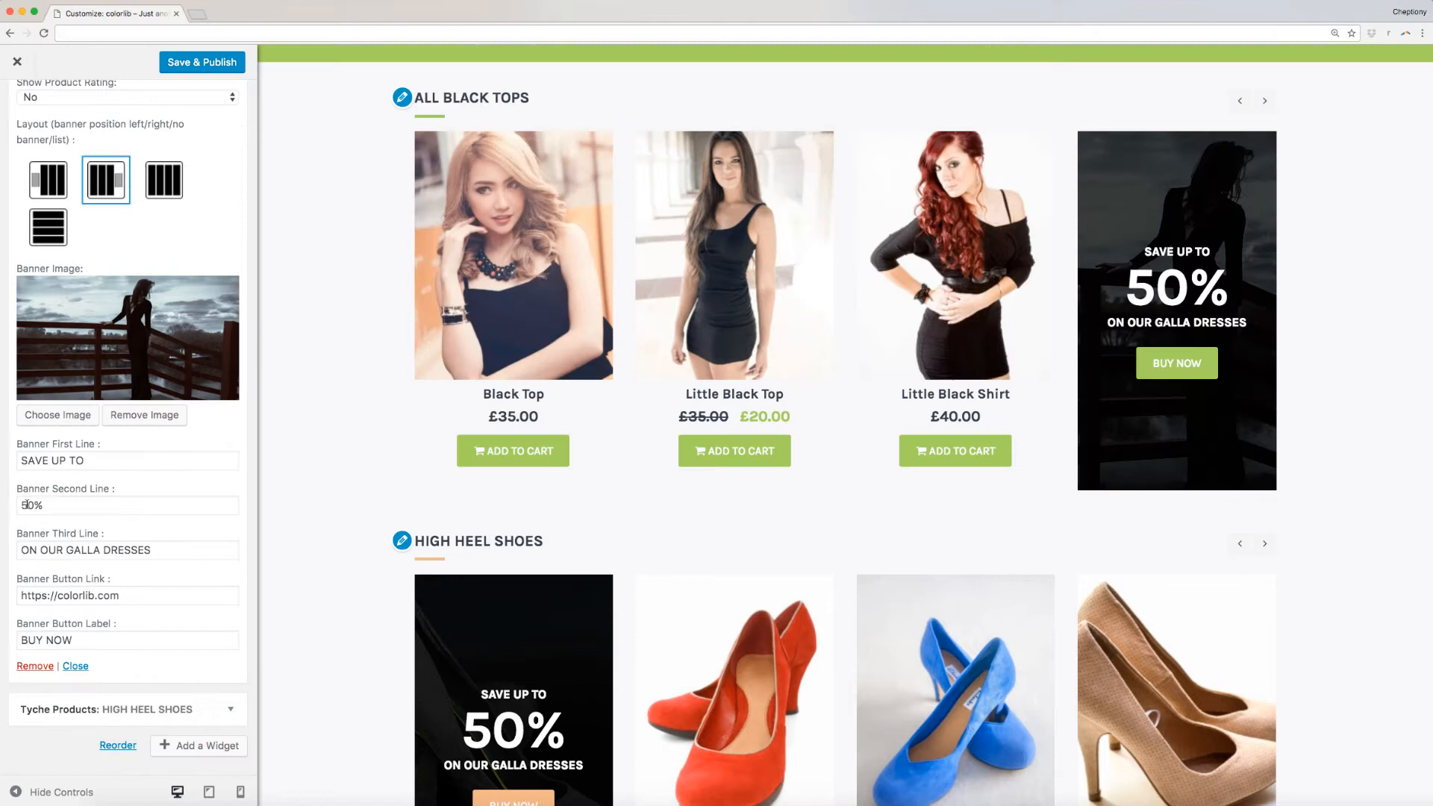
text(60%)
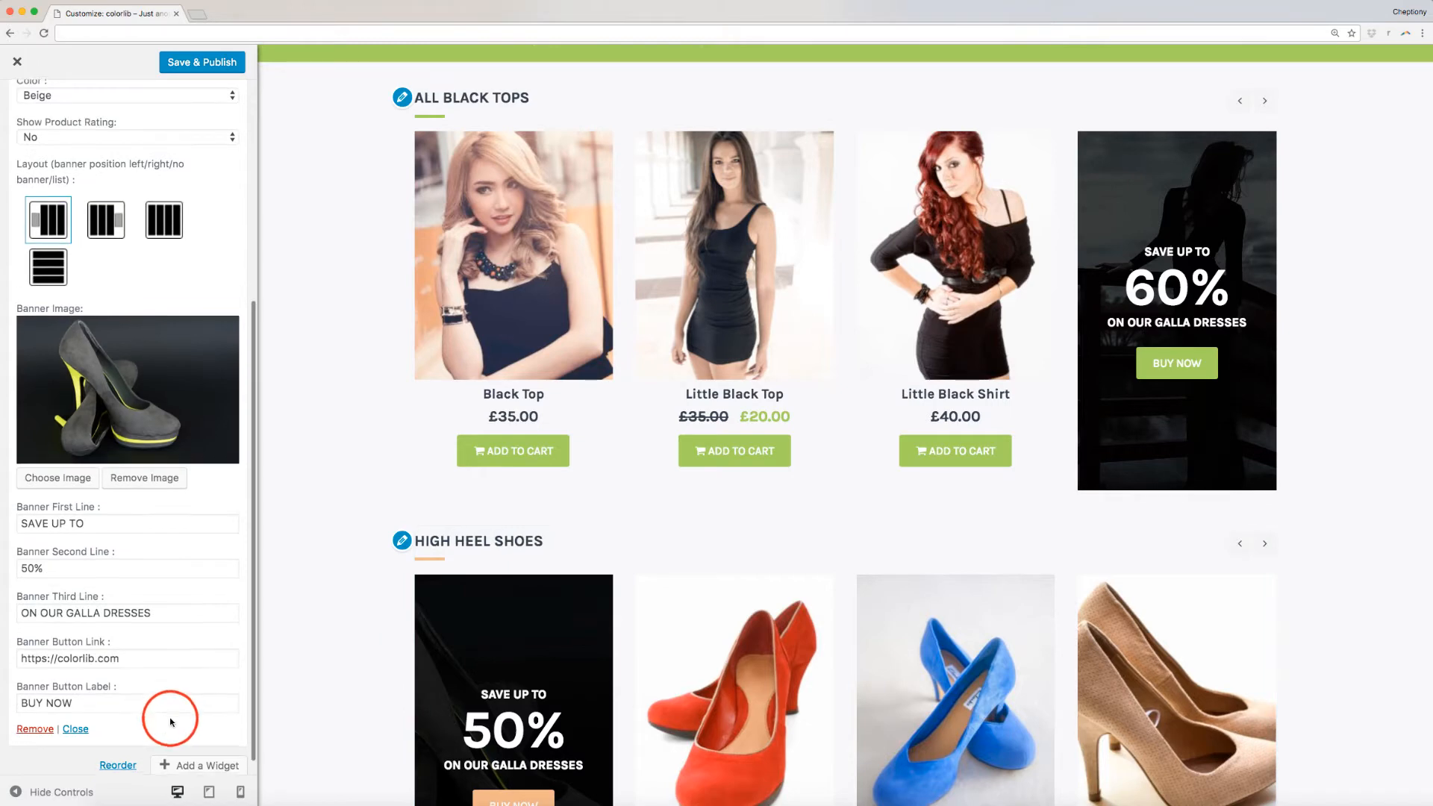
click(75, 729)
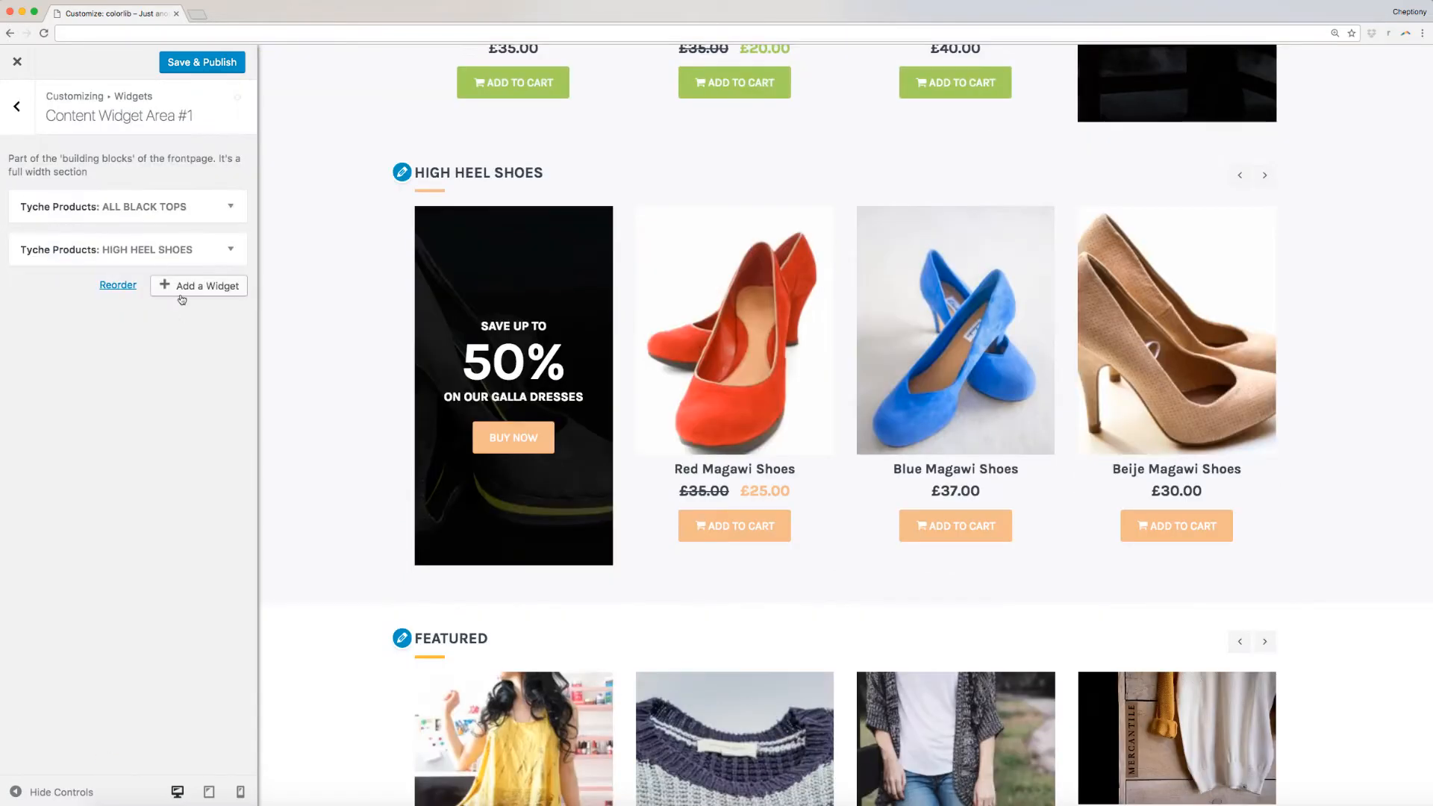
- Reorder the area so HIGH HEEL SHOES sits above ALL BLACK TOPS
click(199, 285)
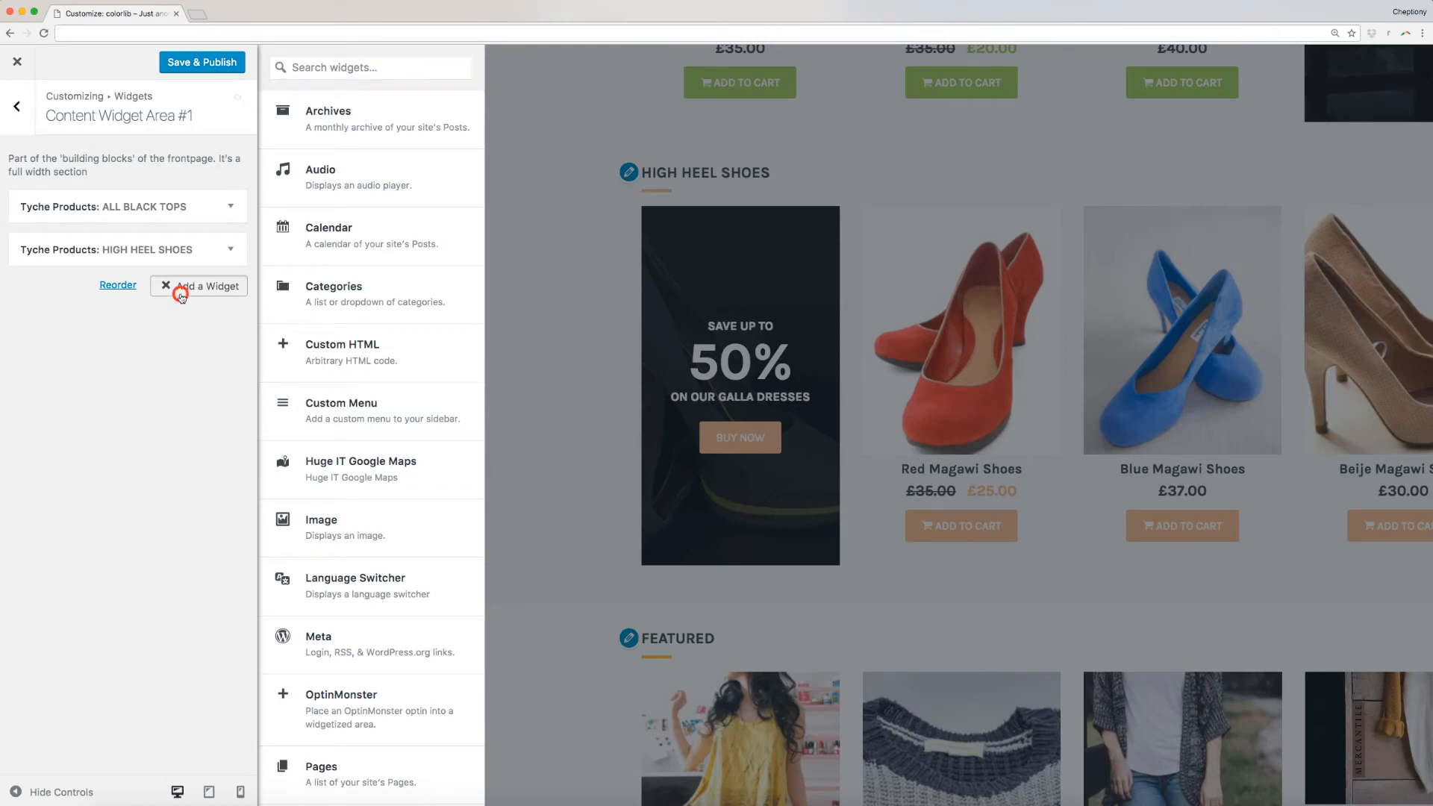
click(207, 286)
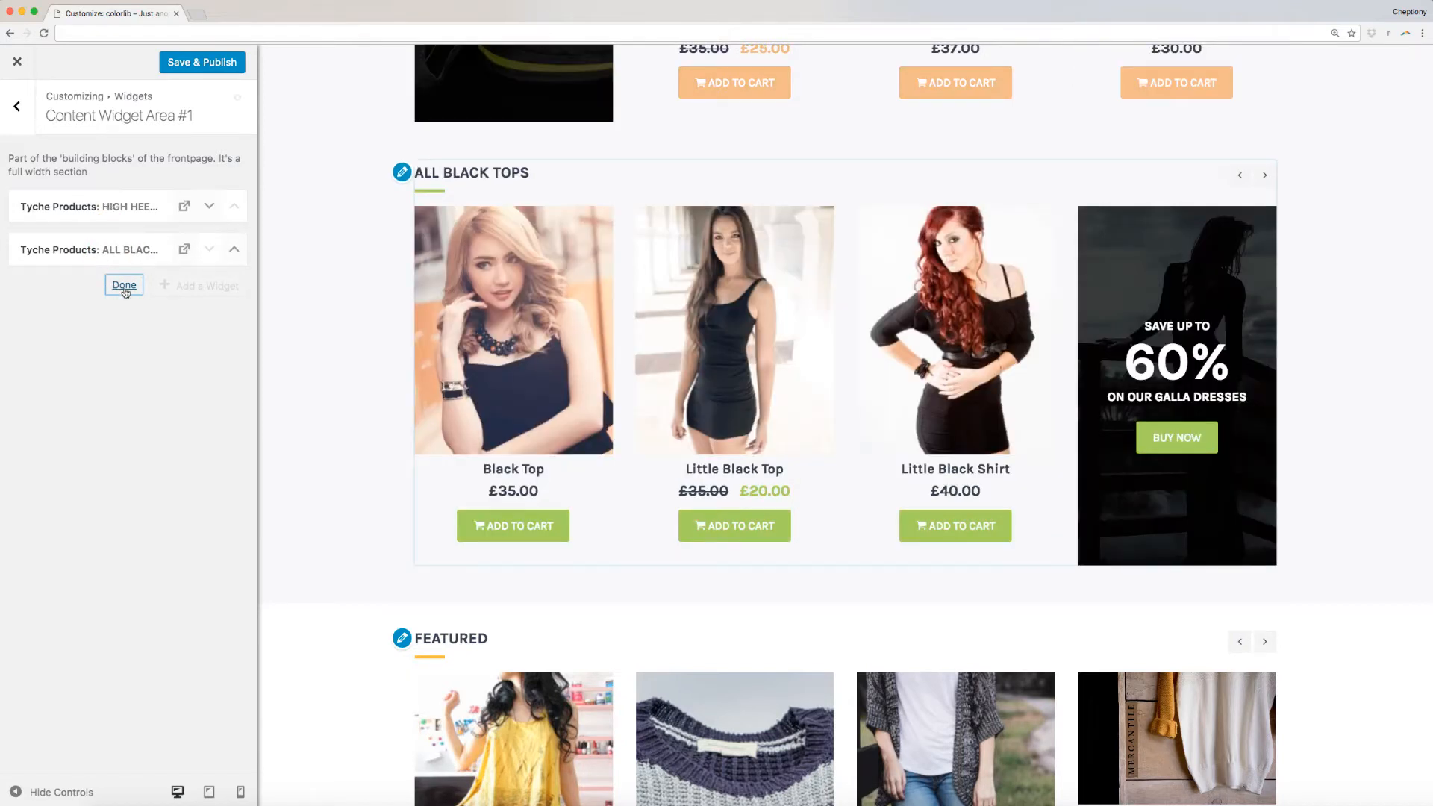
click(124, 285)
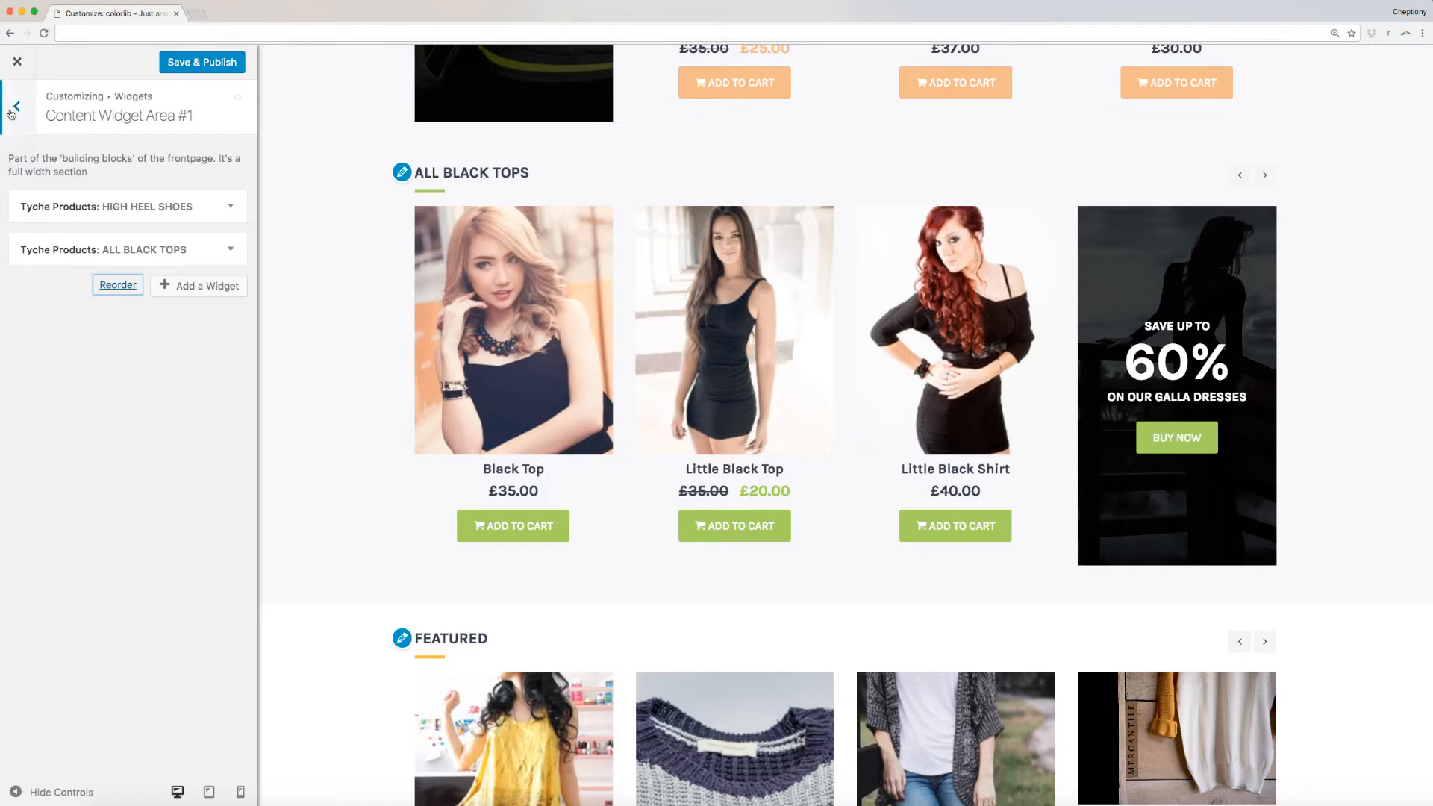
- Switch to Footer Sidebar #1 and review its Meta widget
click(15, 105)
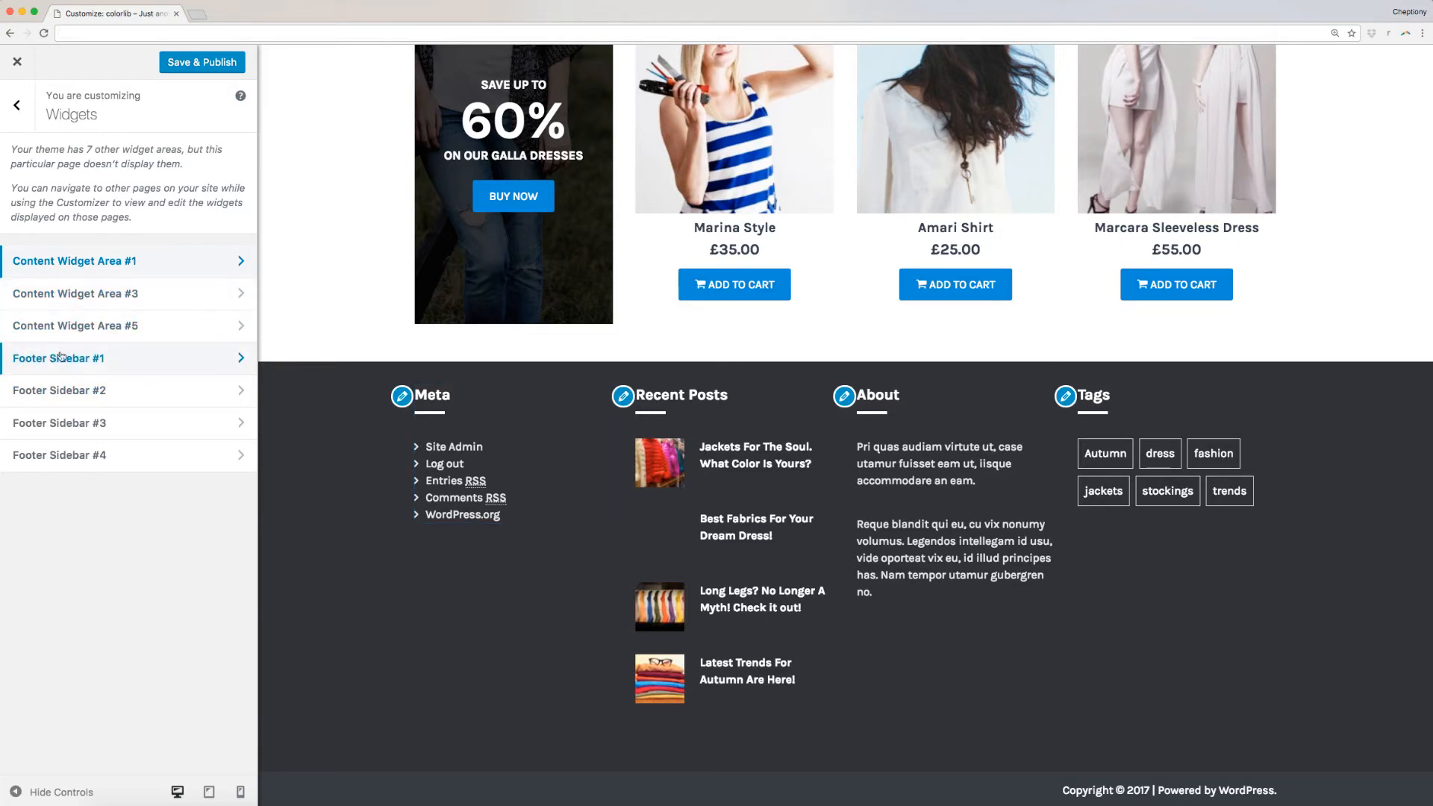
click(60, 357)
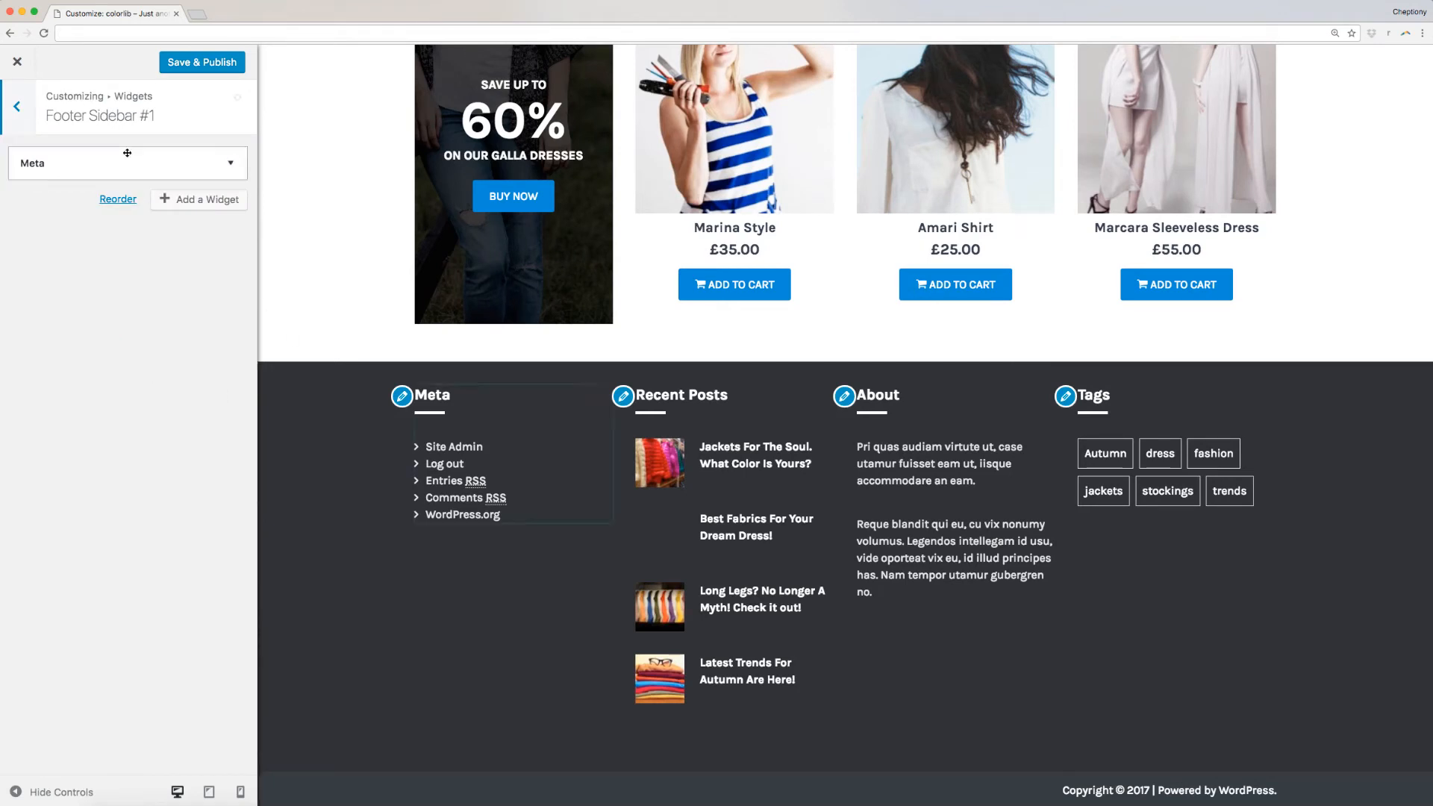
click(127, 163)
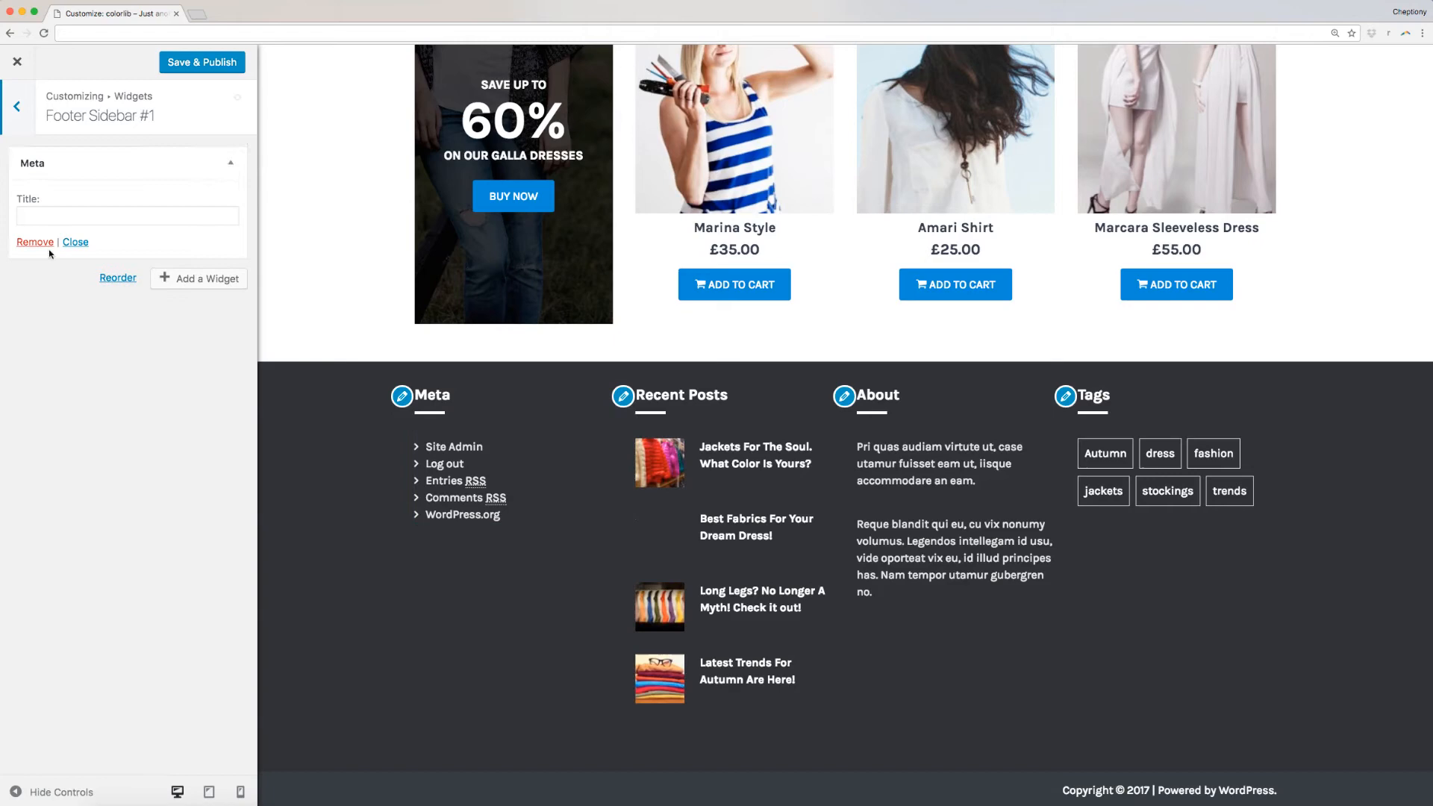
click(127, 215)
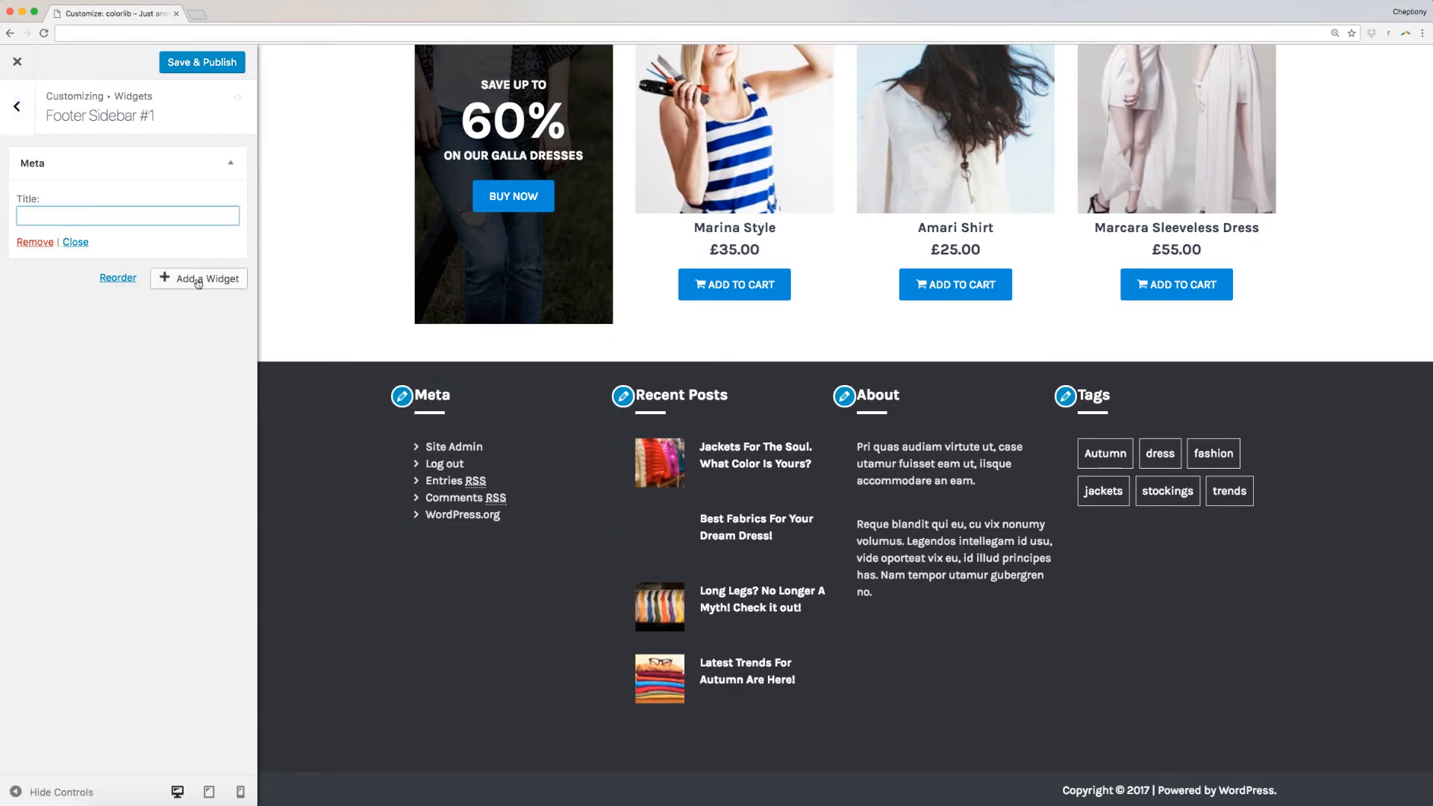
- Add an Archives widget with Show post counts enabled
click(198, 280)
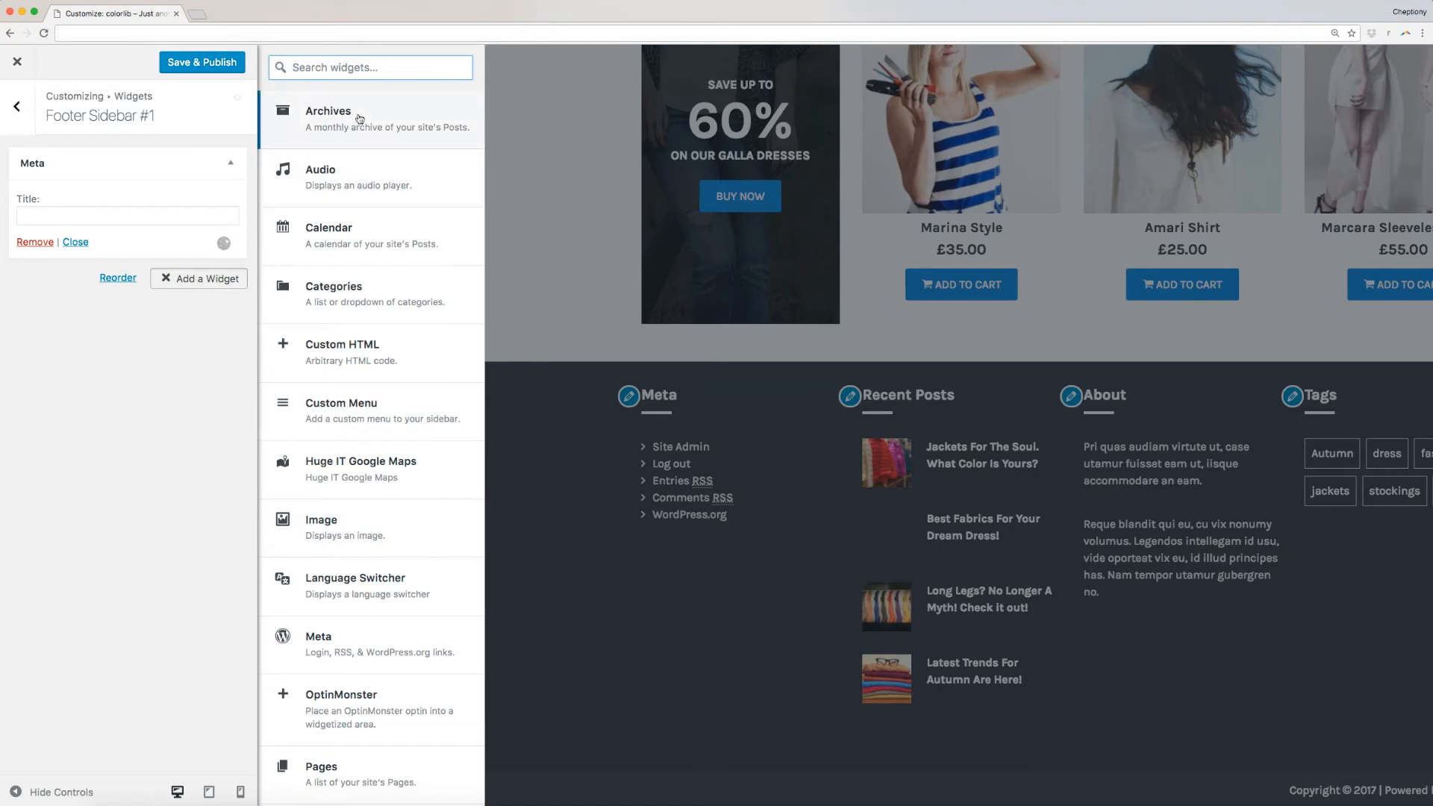
click(327, 111)
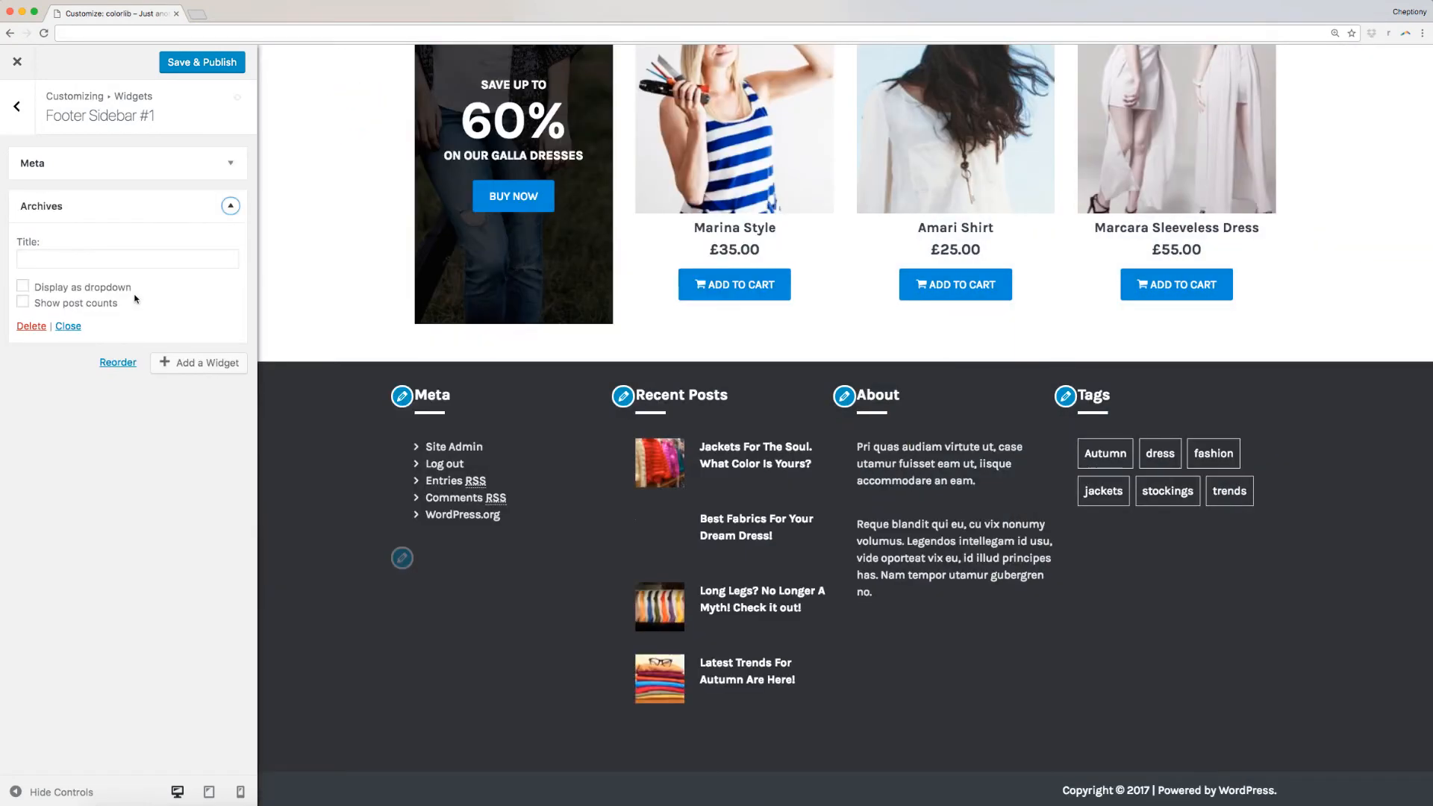
click(22, 303)
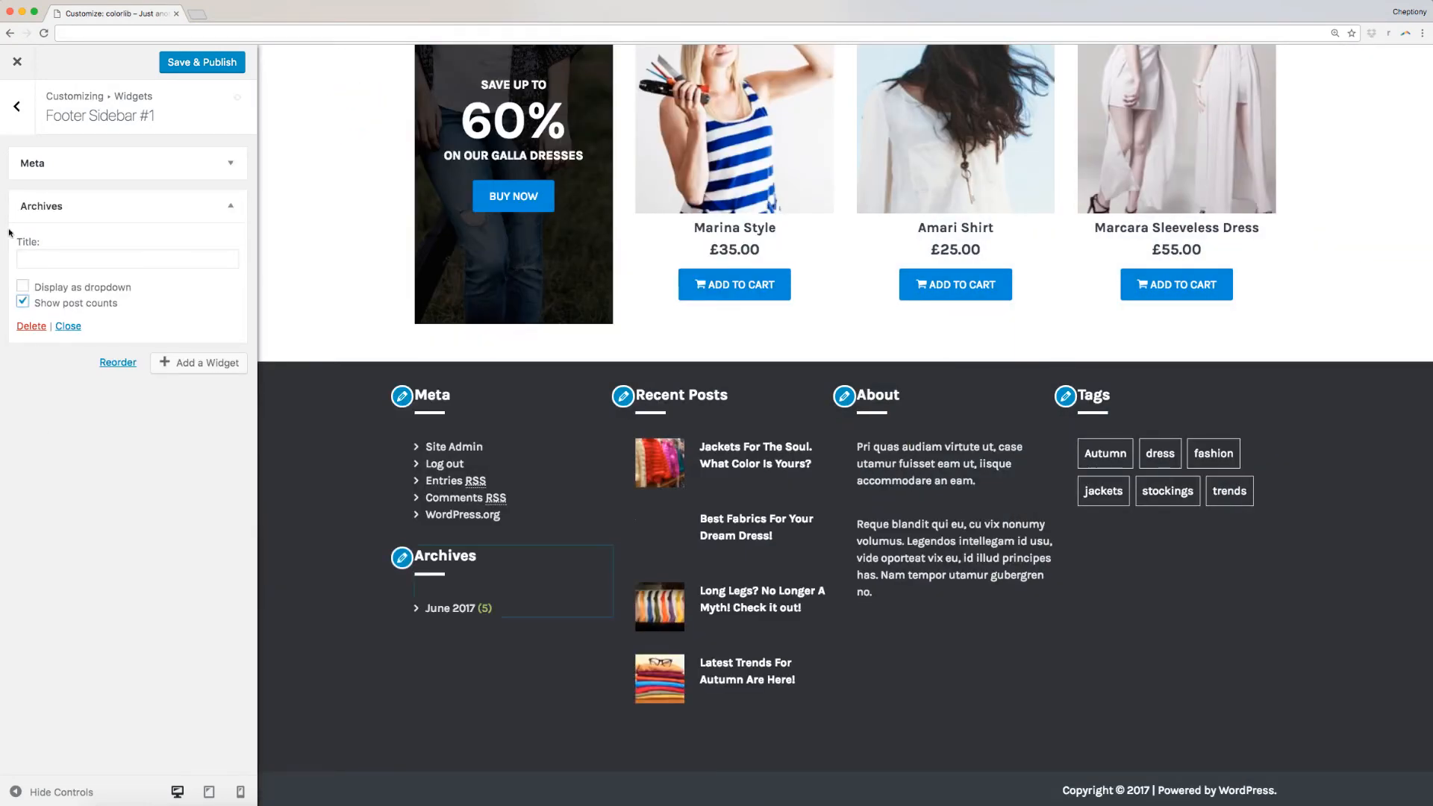
- Inspect the Tyche Recent Posts widget in Footer Sidebar #2 without changing it
click(17, 106)
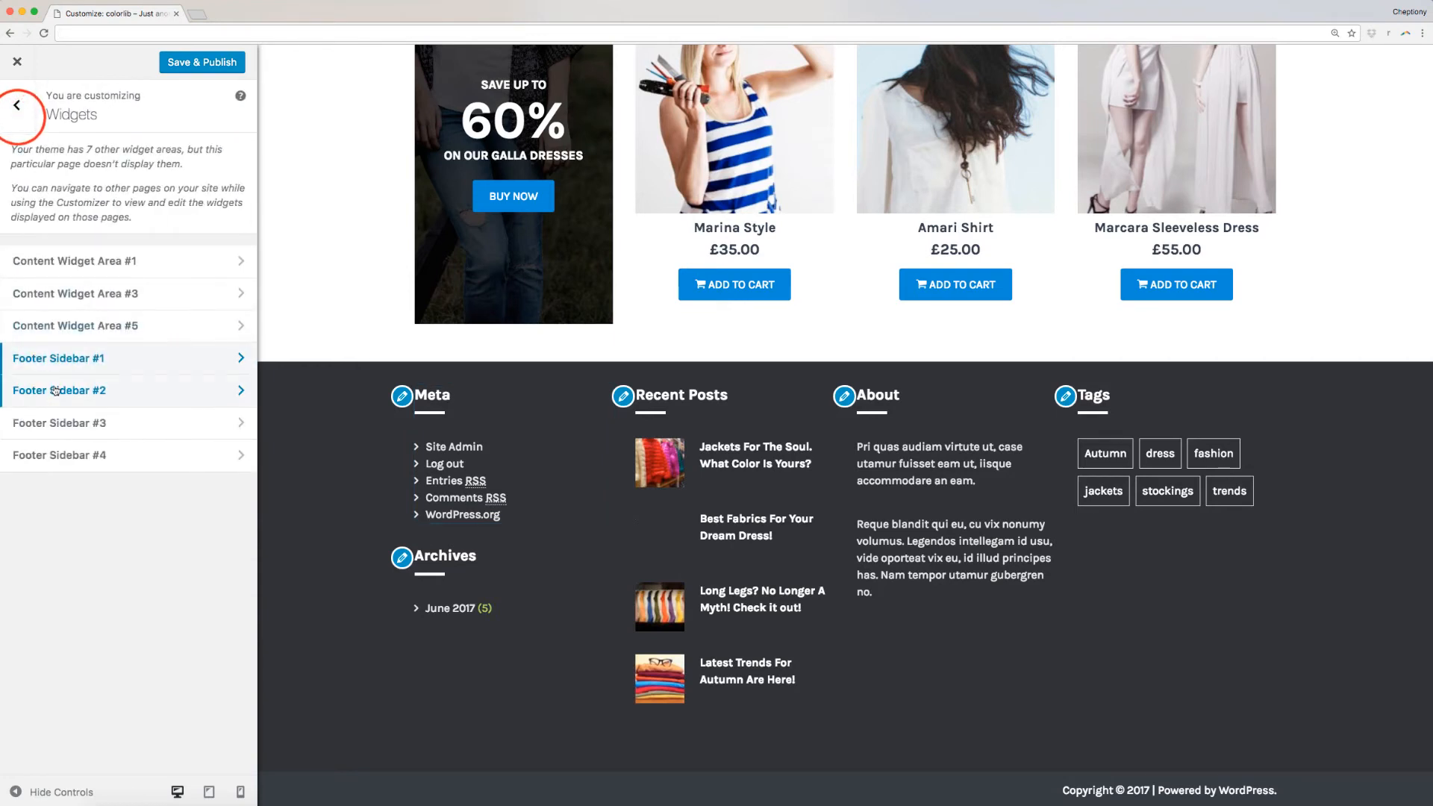
click(60, 390)
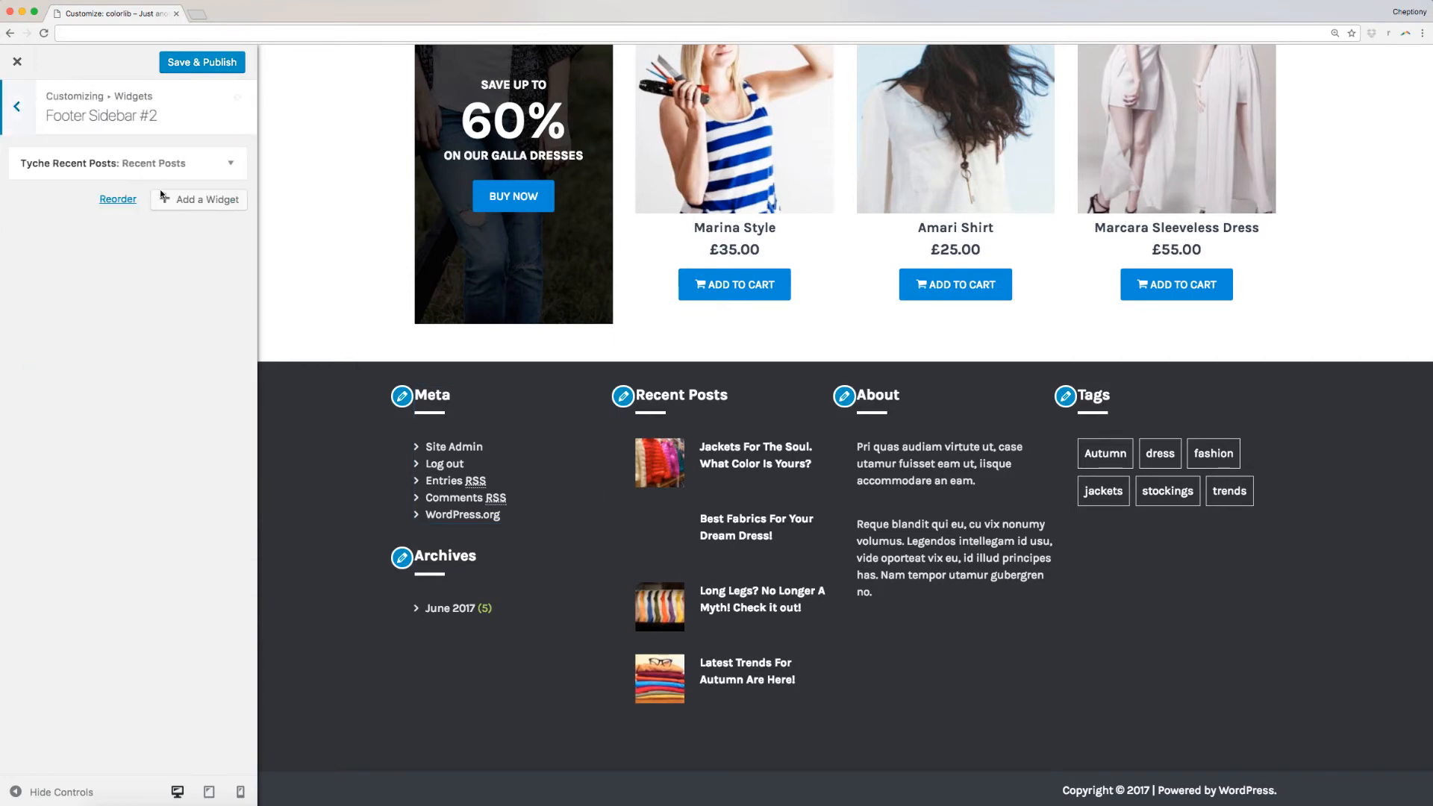
click(125, 162)
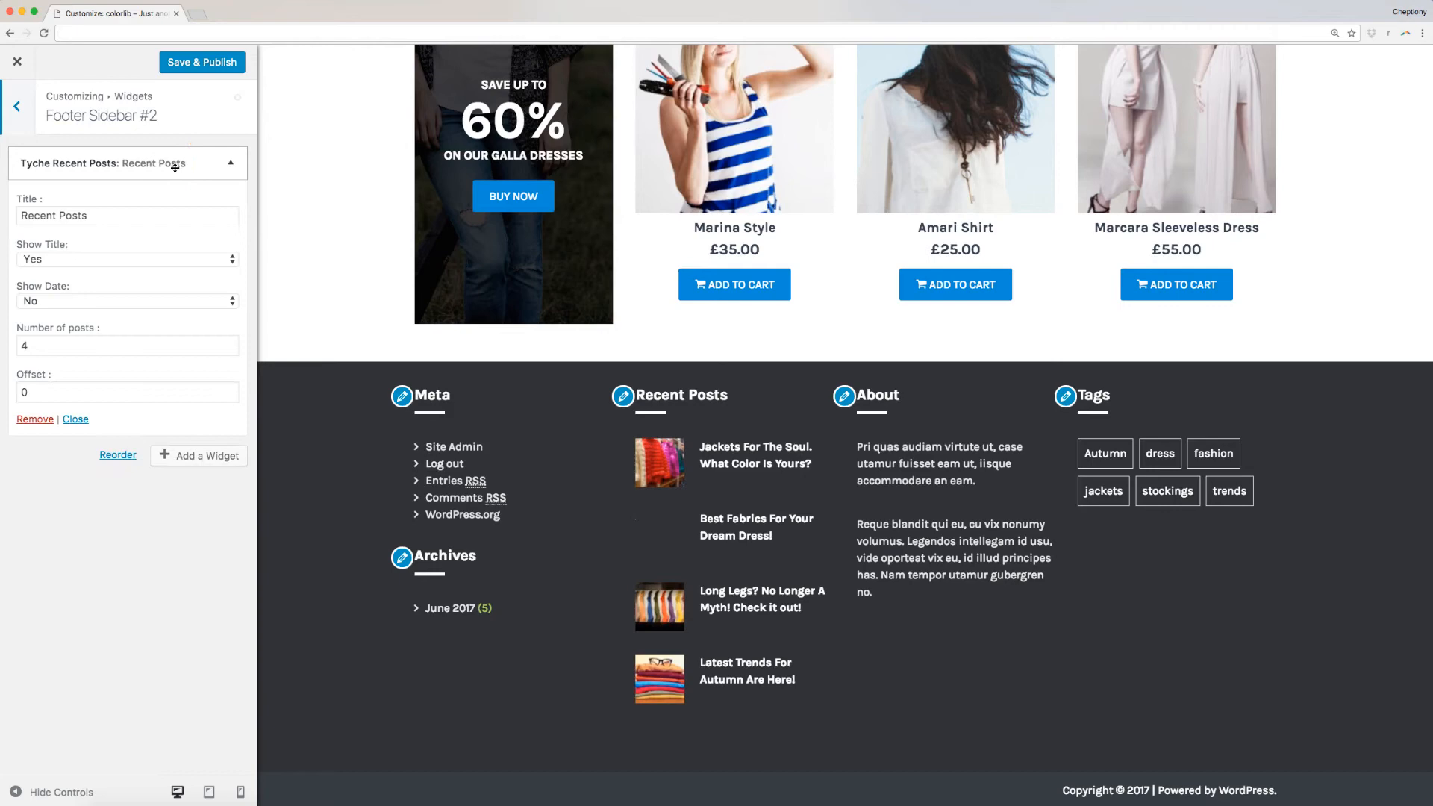
click(128, 163)
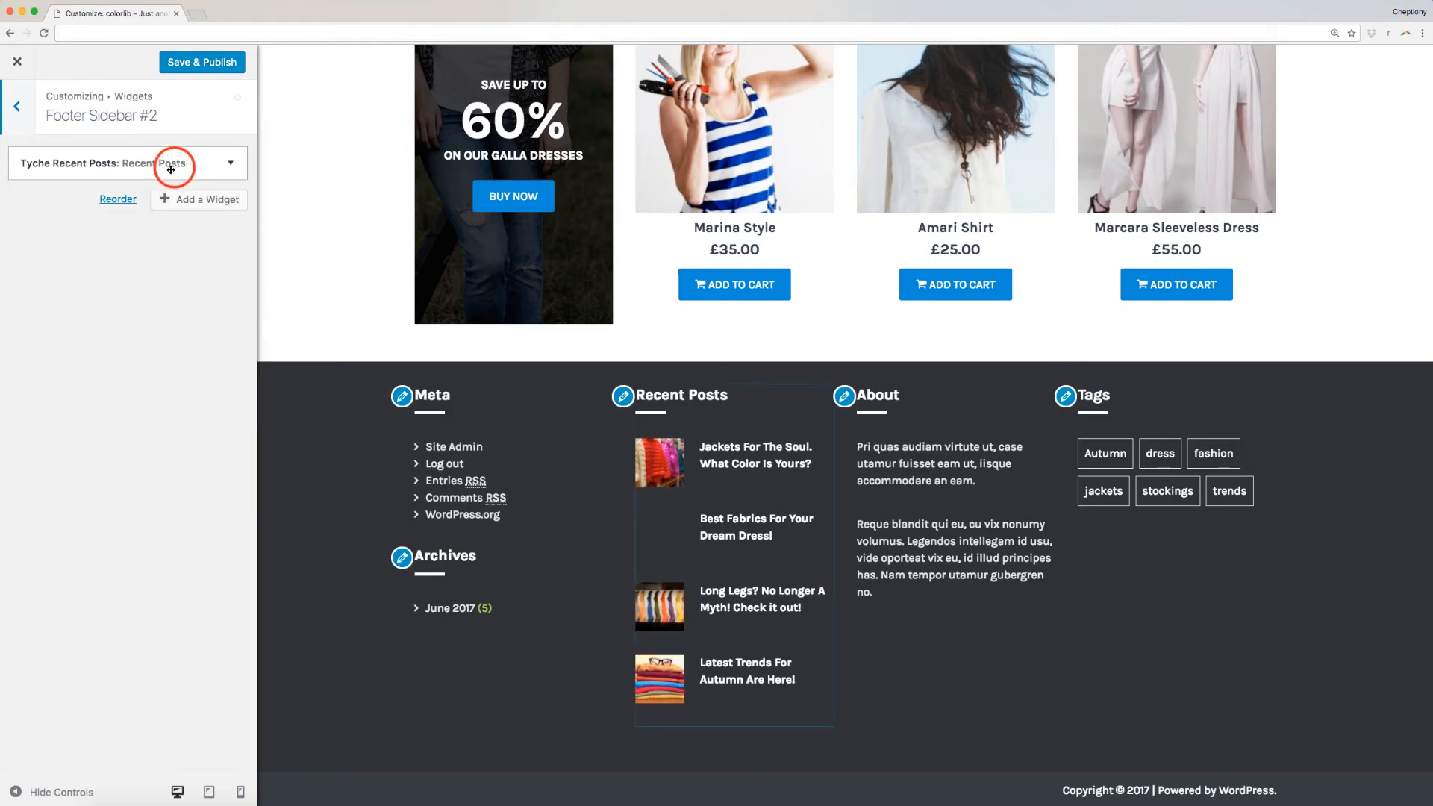
click(15, 106)
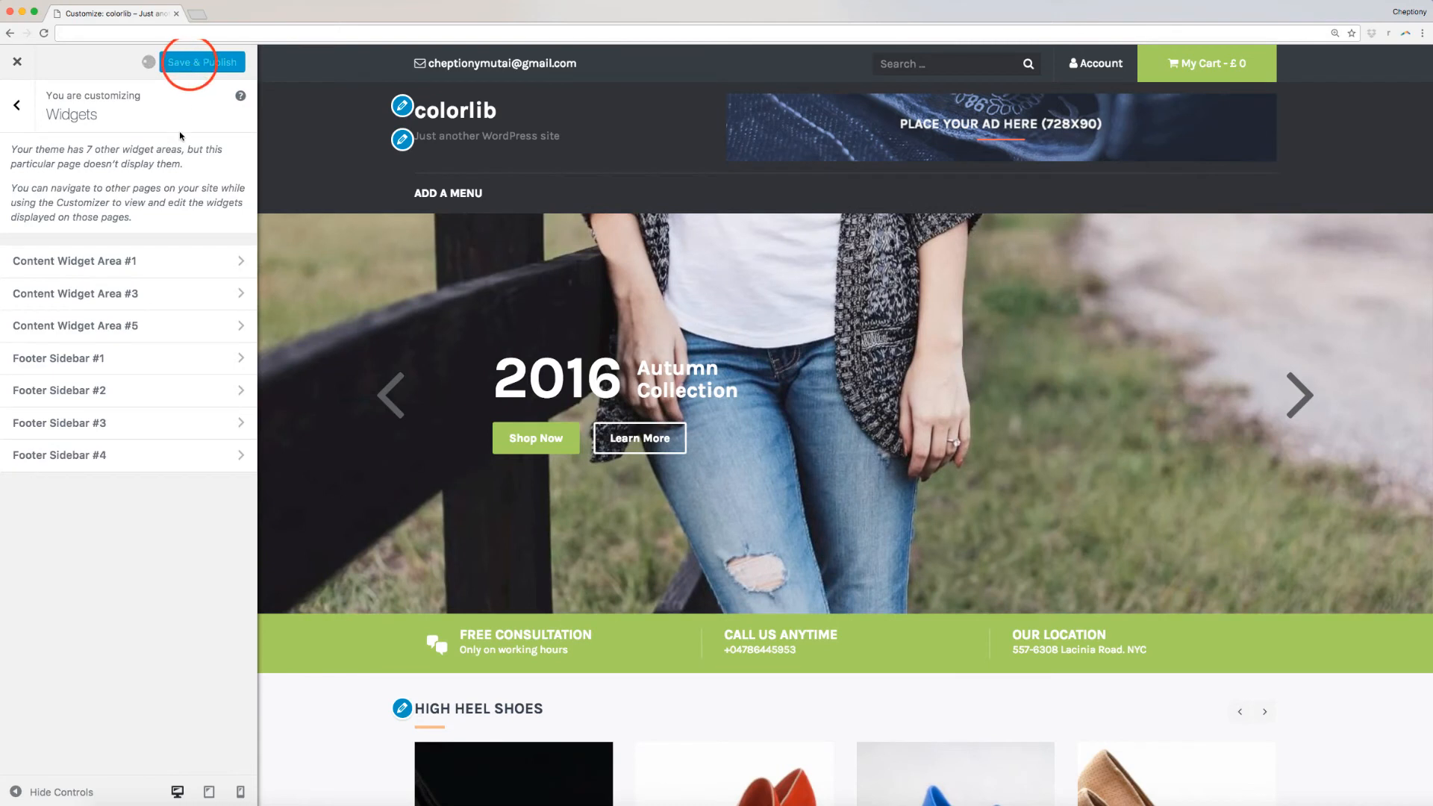
- Save & Publish the widget changes and exit to the WordPress admin
click(201, 63)
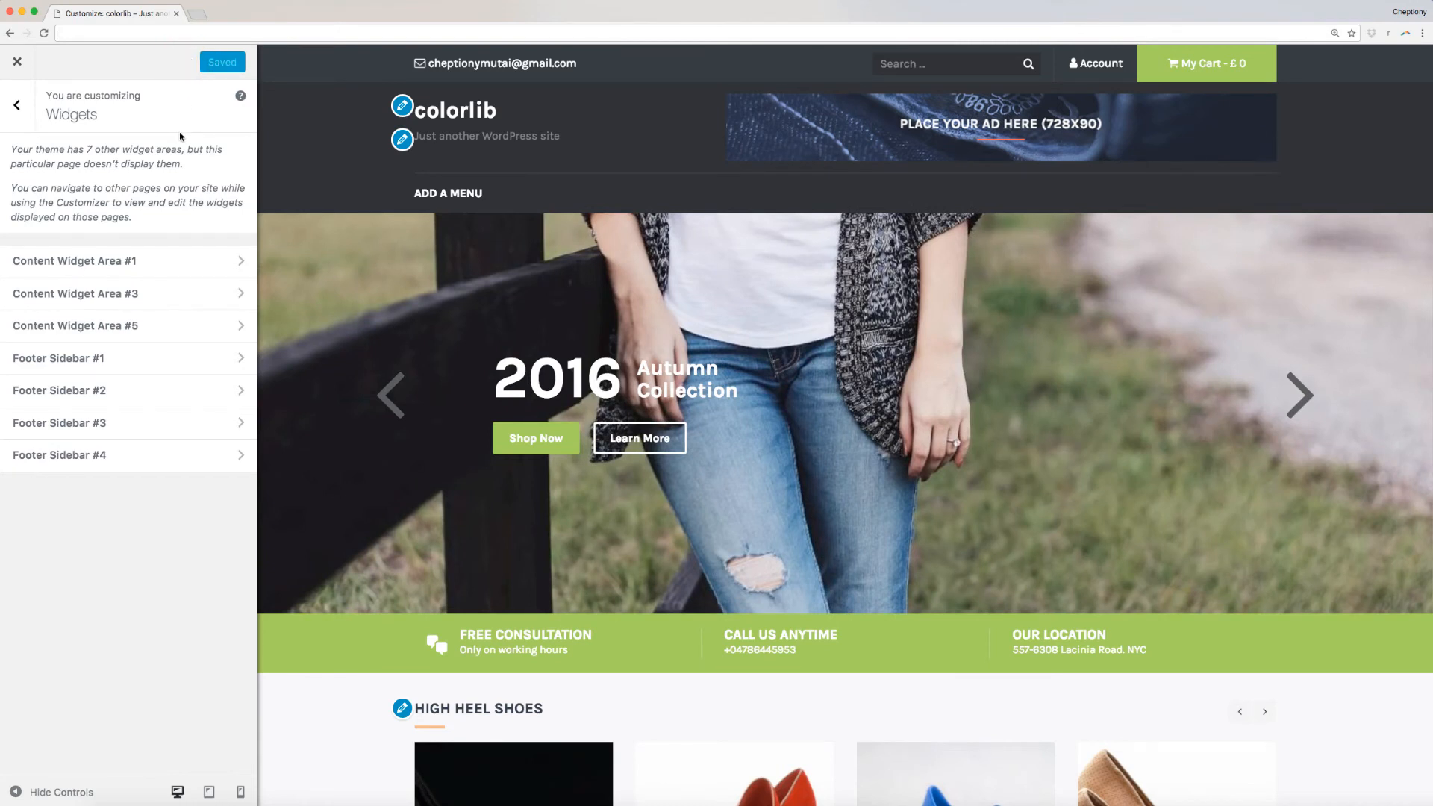
click(16, 104)
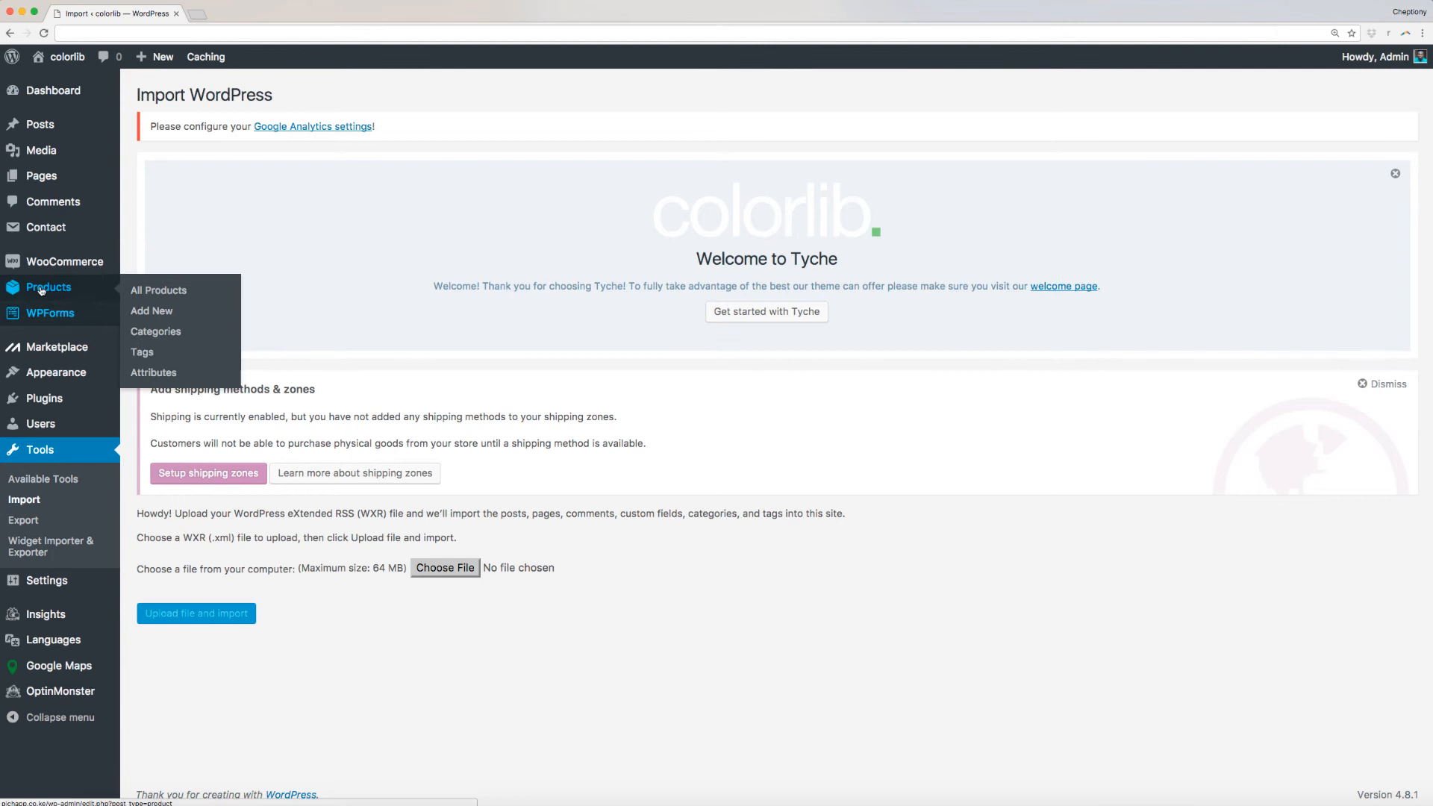
- From Products > All Products, open Marina Style's edit page and view its product data
click(158, 290)
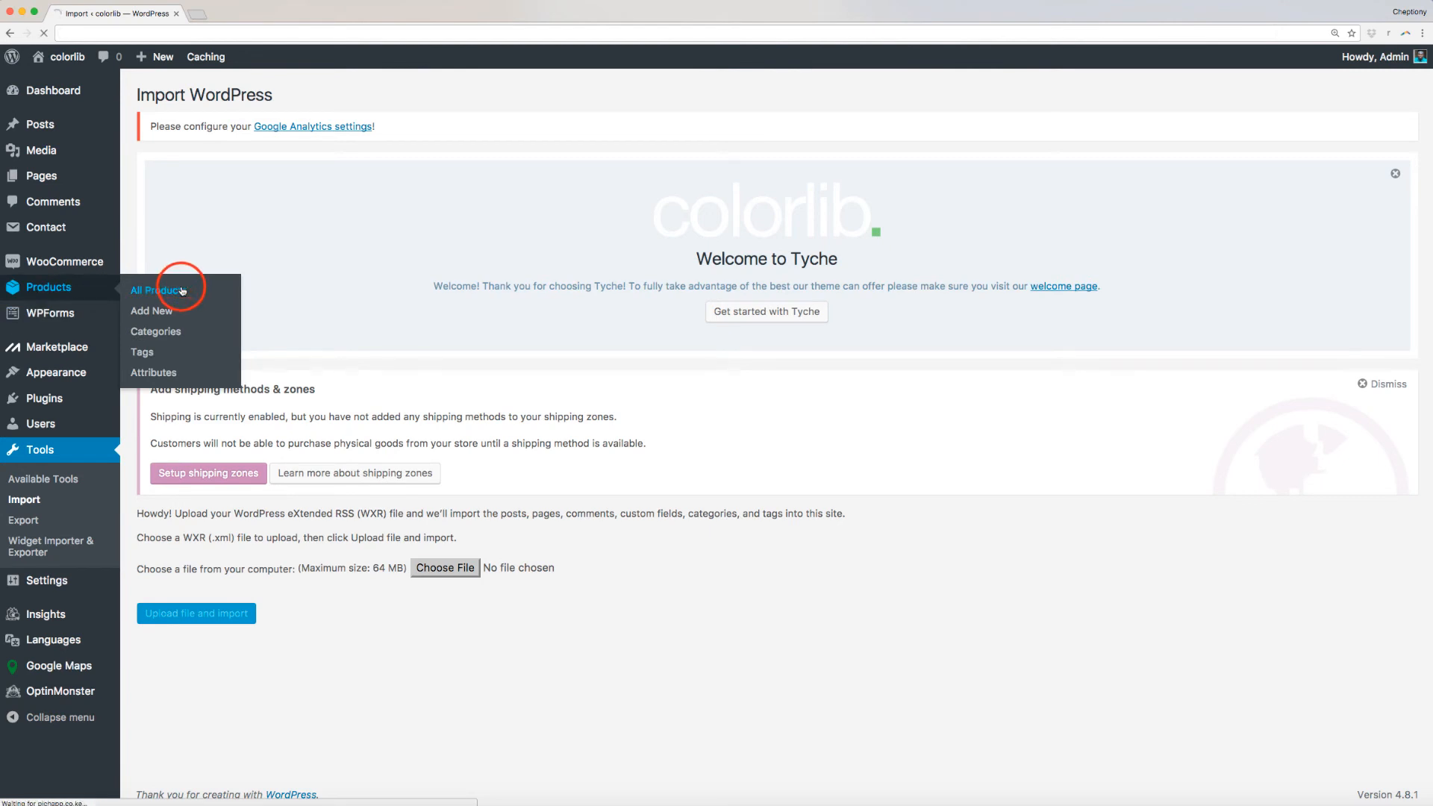
click(157, 289)
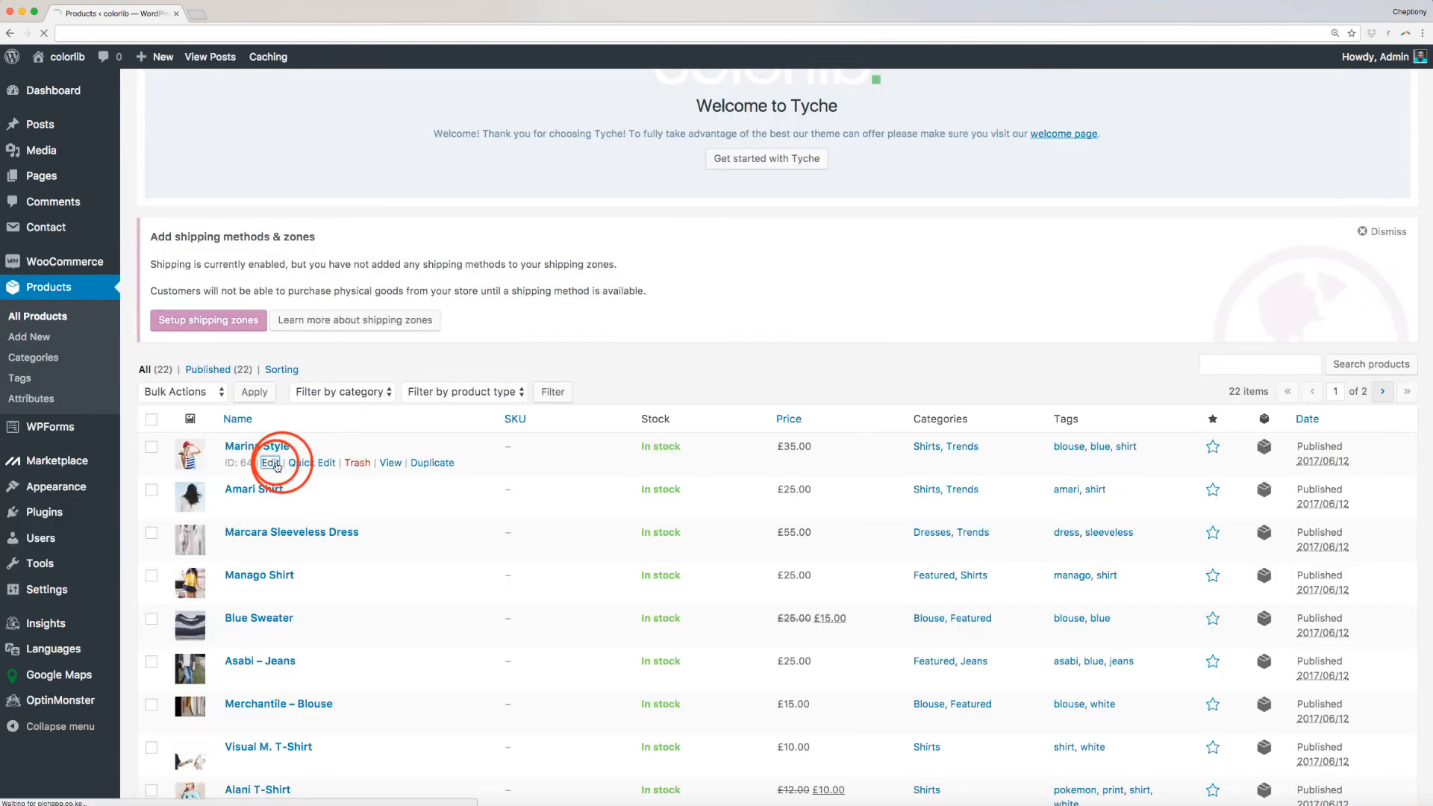
click(270, 463)
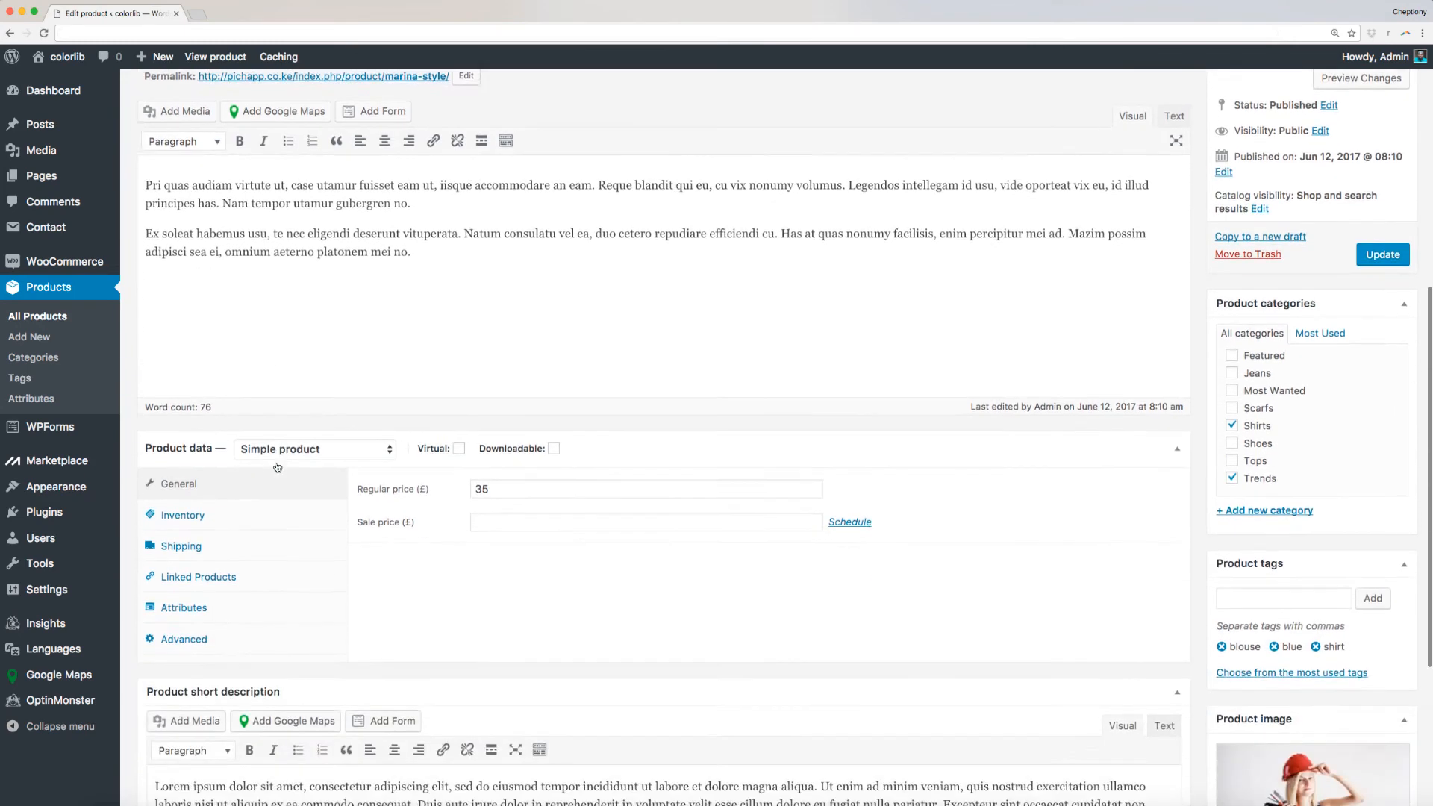
scroll(down, 3)
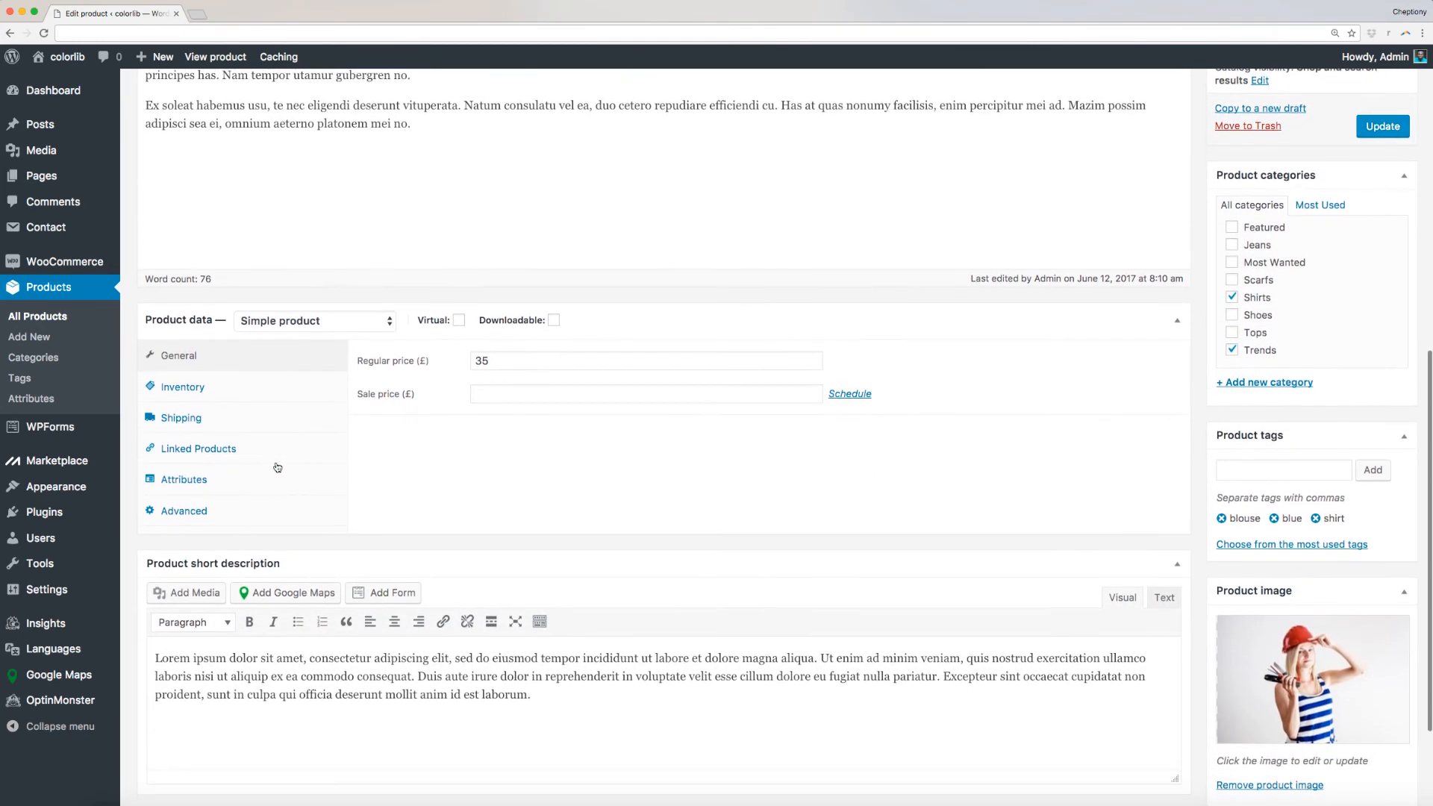
- Visit the live storefront and scroll through its High Heel Shoes and All Black Tops sections
click(215, 57)
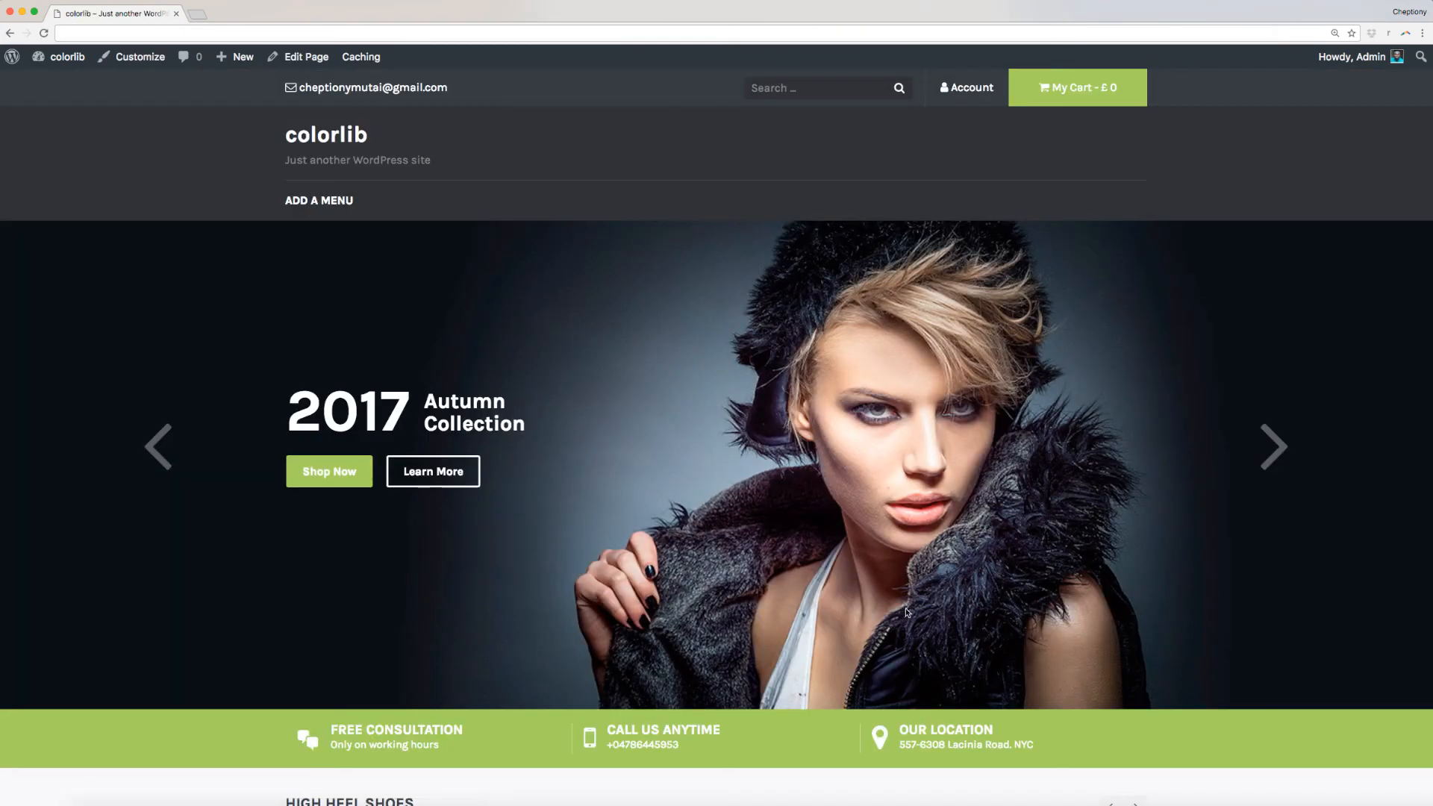
scroll(down, 3)
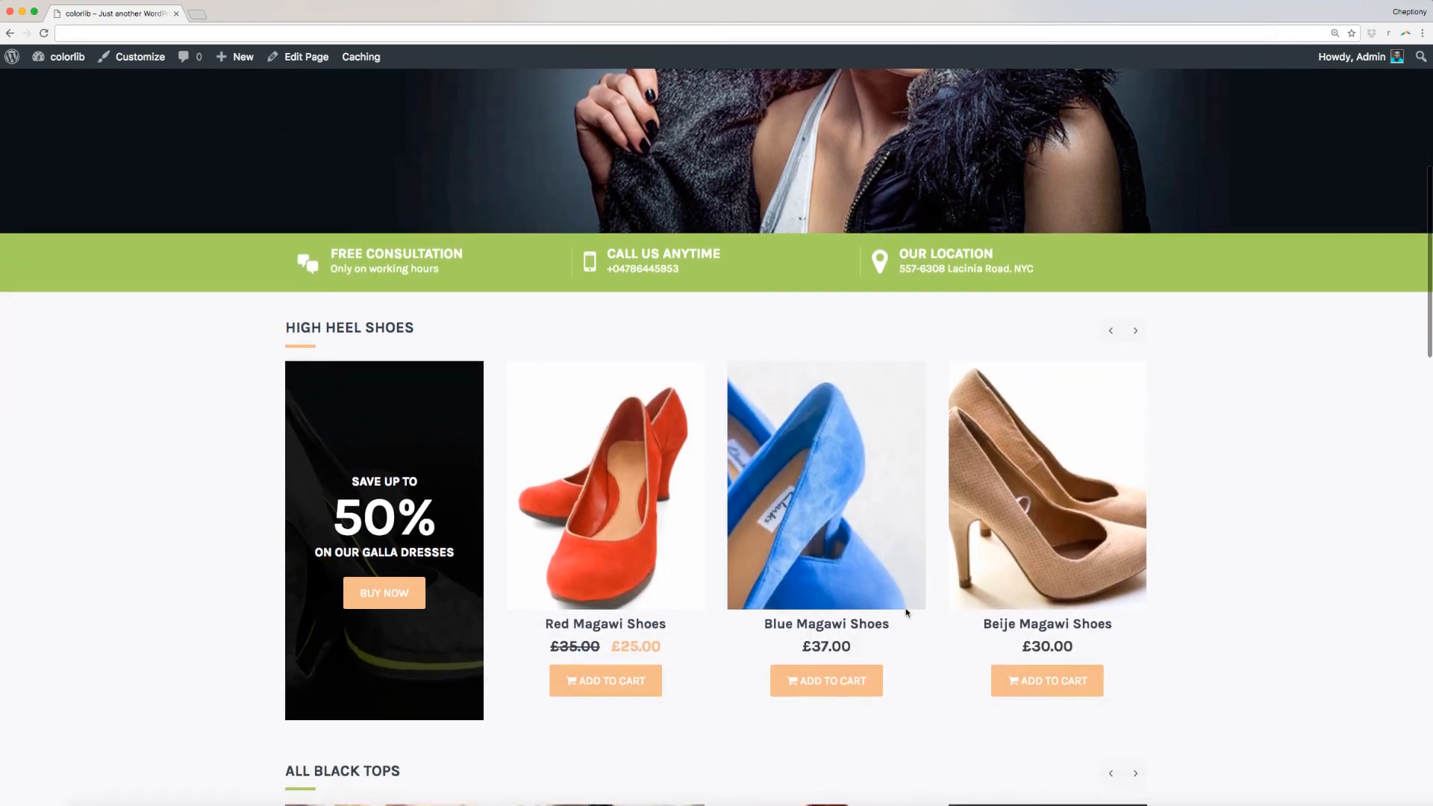
scroll(down, 3)
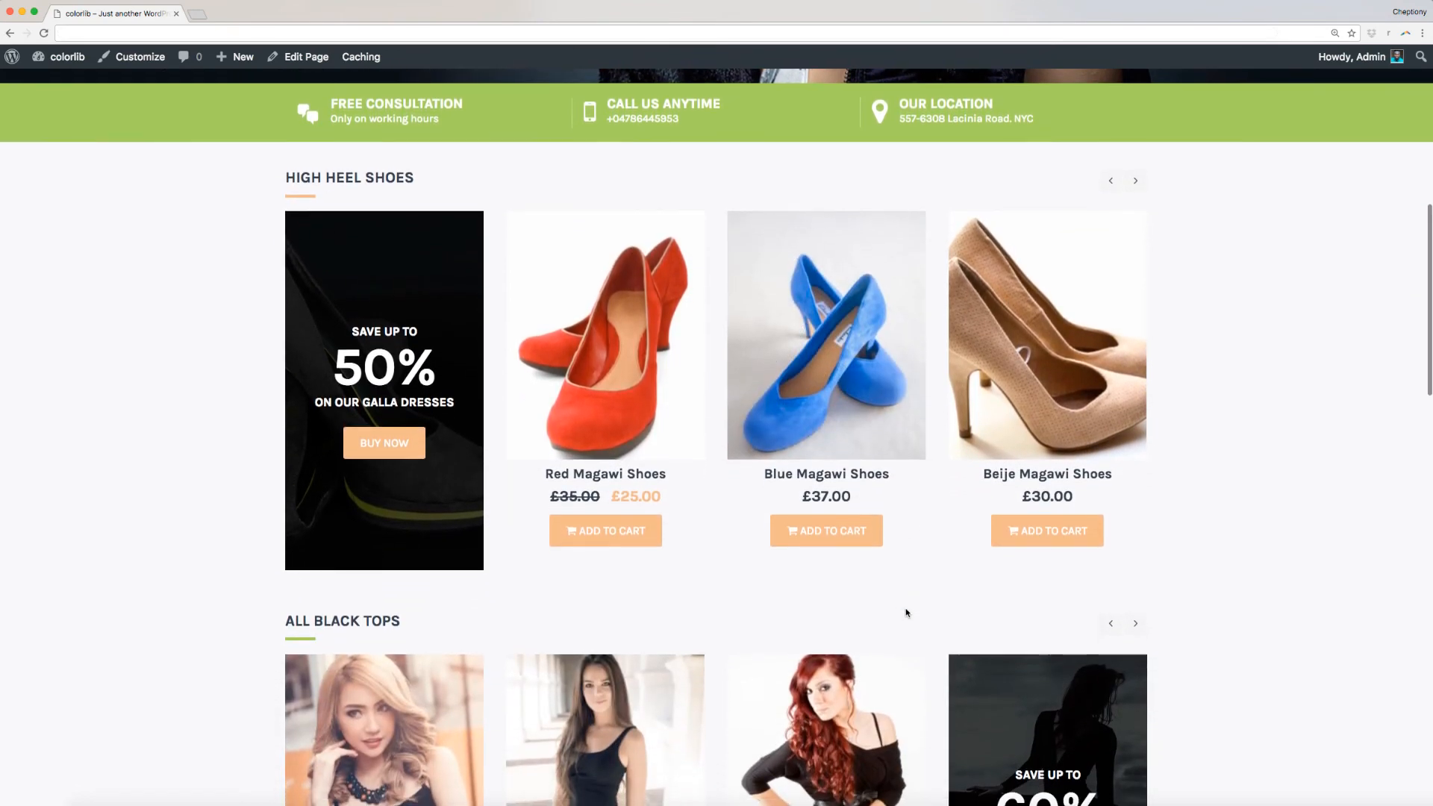
scroll(down, 3)
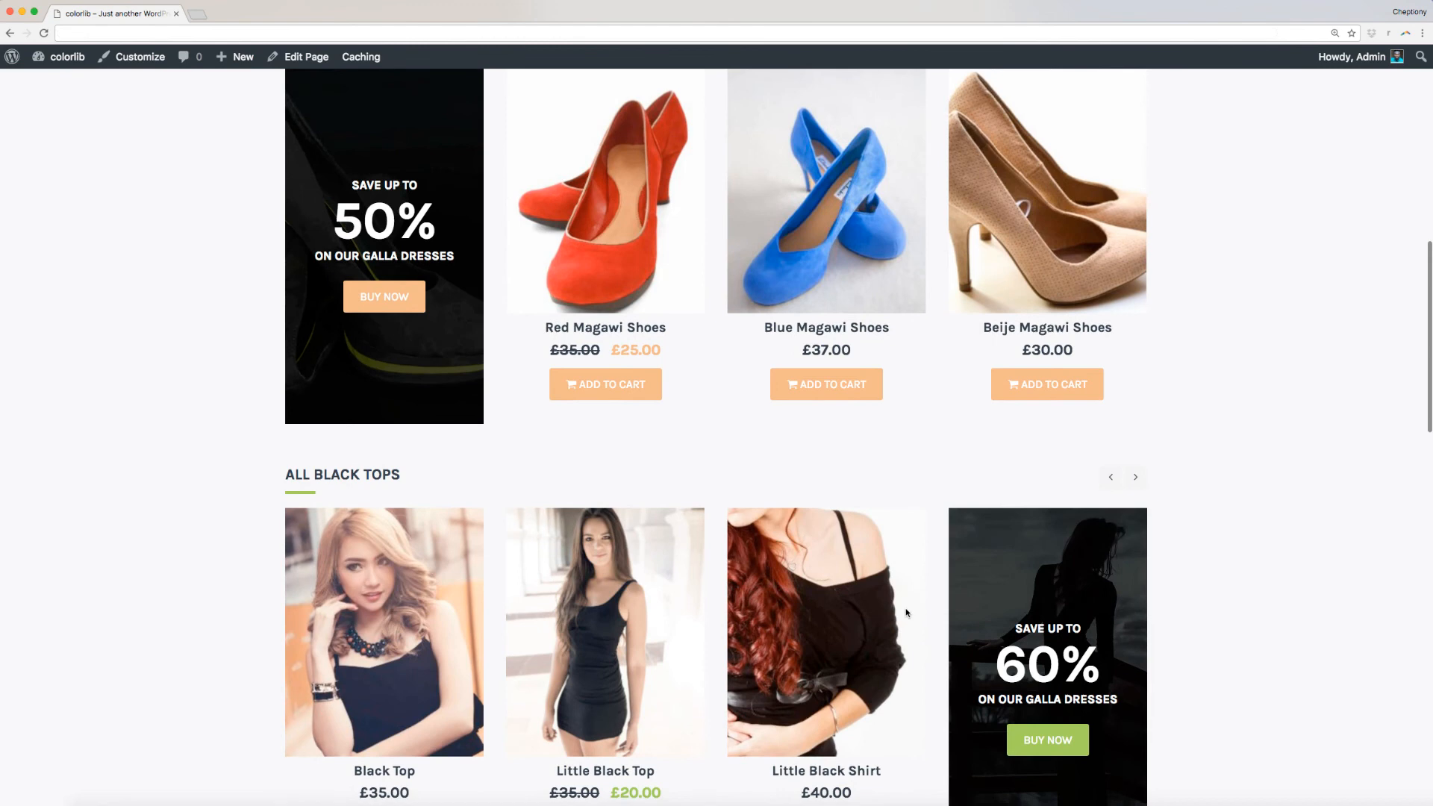
scroll(down, 3)
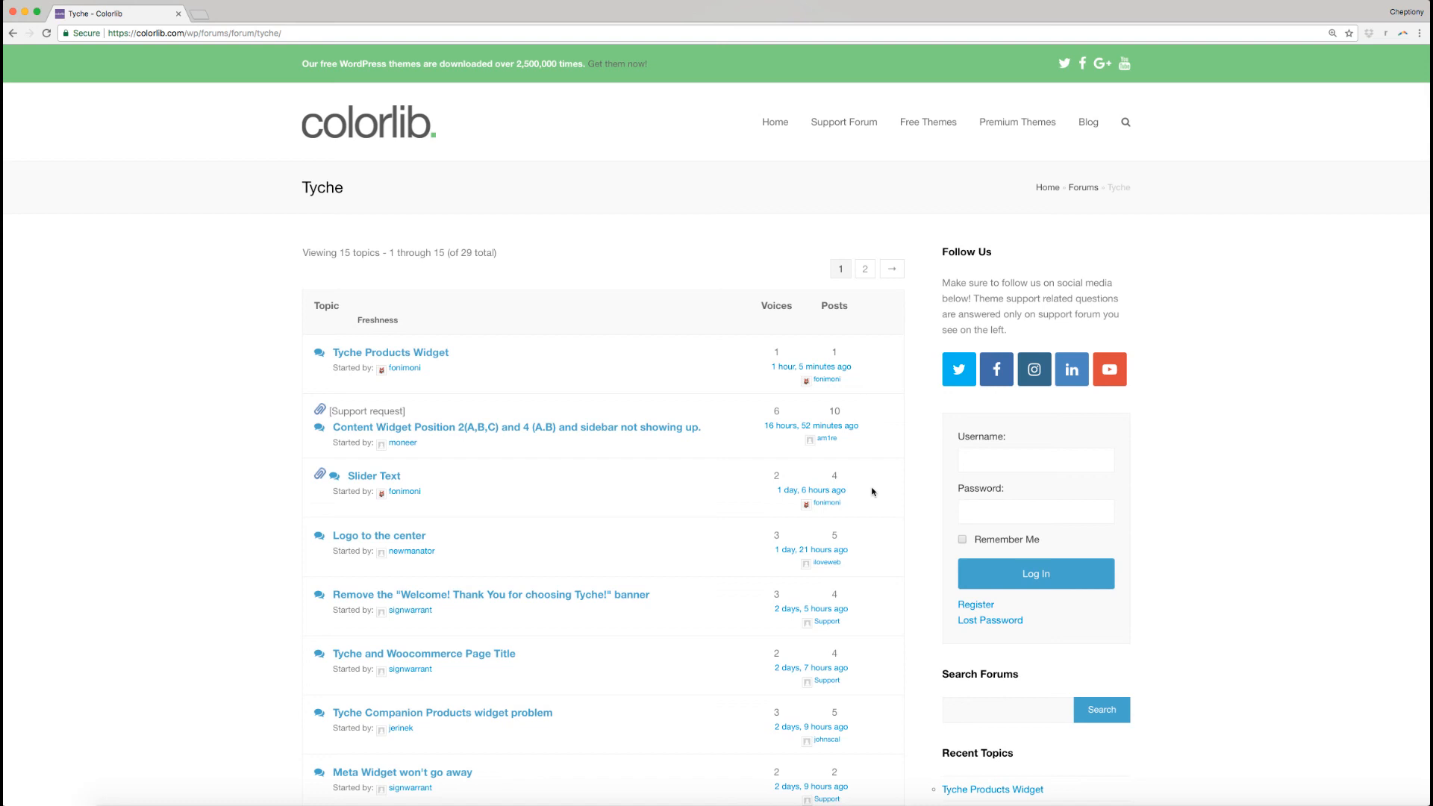
mouse_move(893, 470)
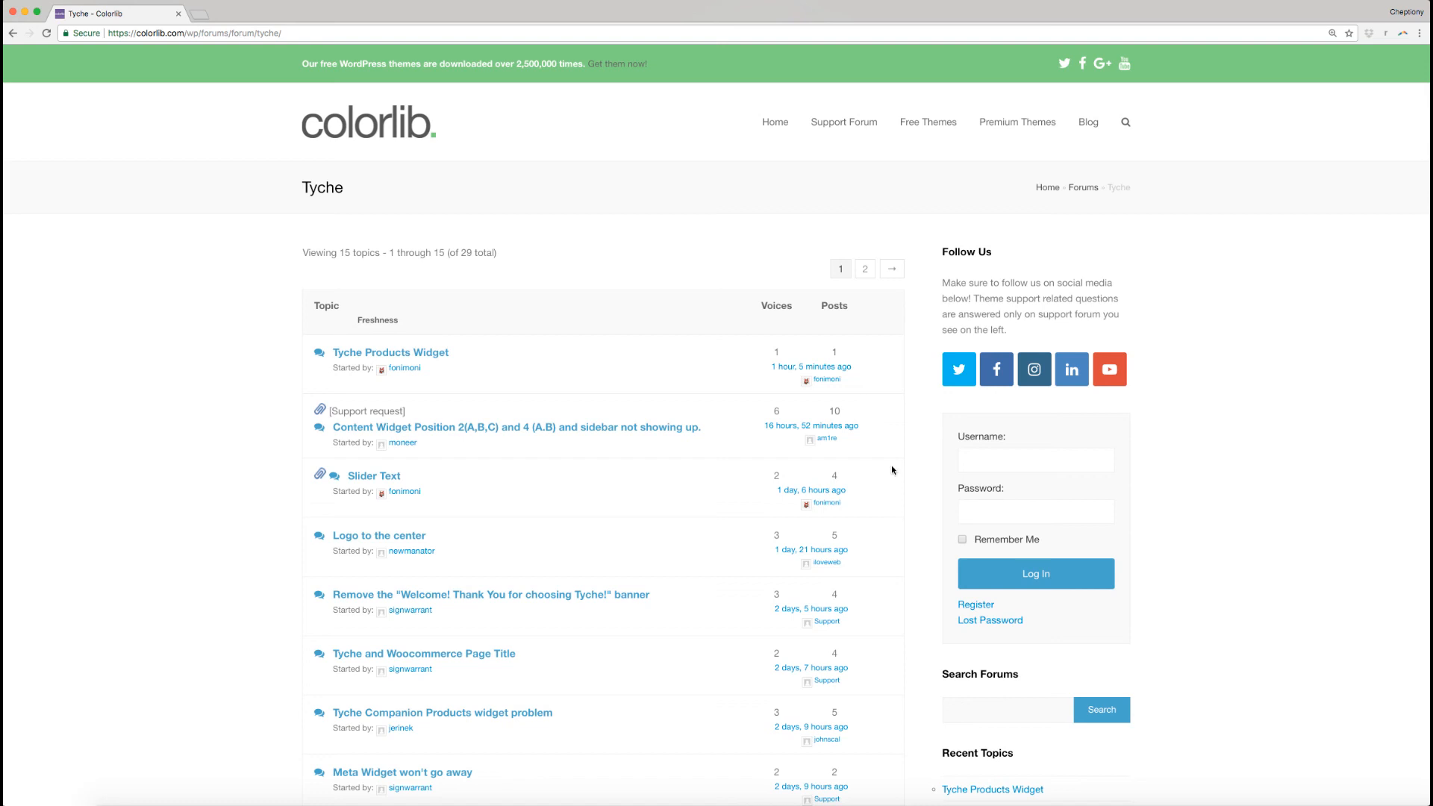